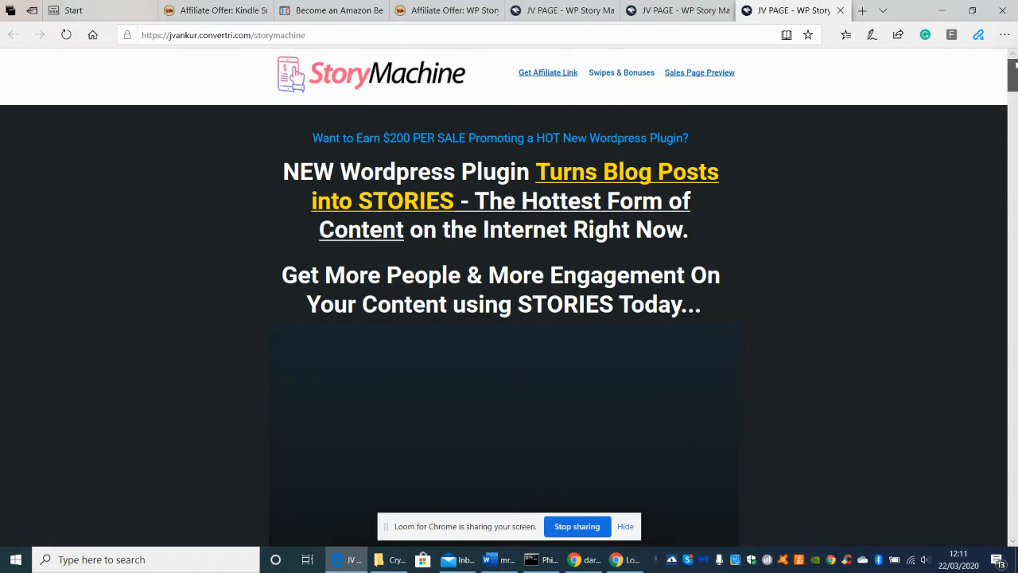
Step: Scroll down past the affiliate link, launch date and features list to the See The Product DEMO video
scroll(down, 3)
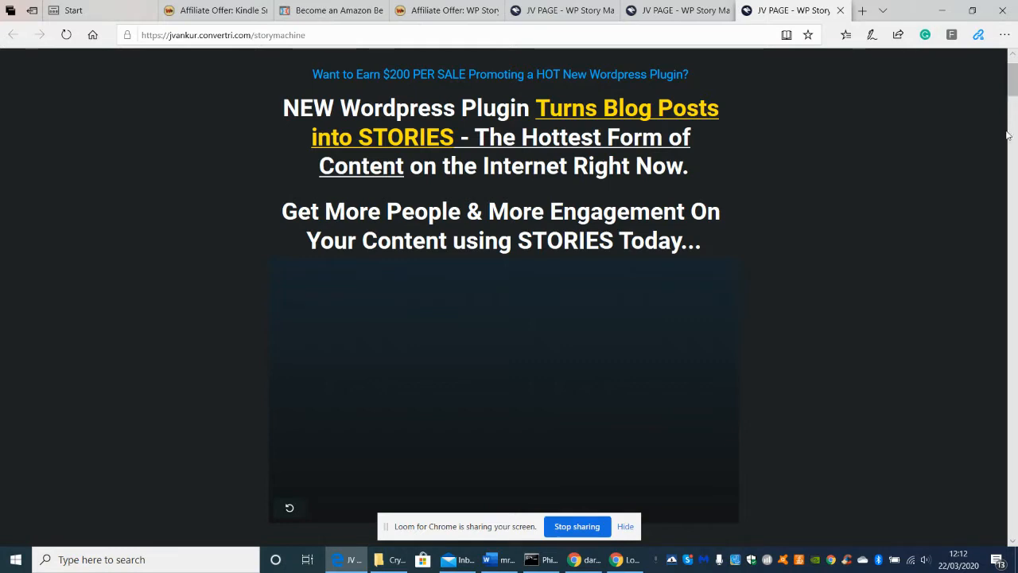
mouse_move(992, 412)
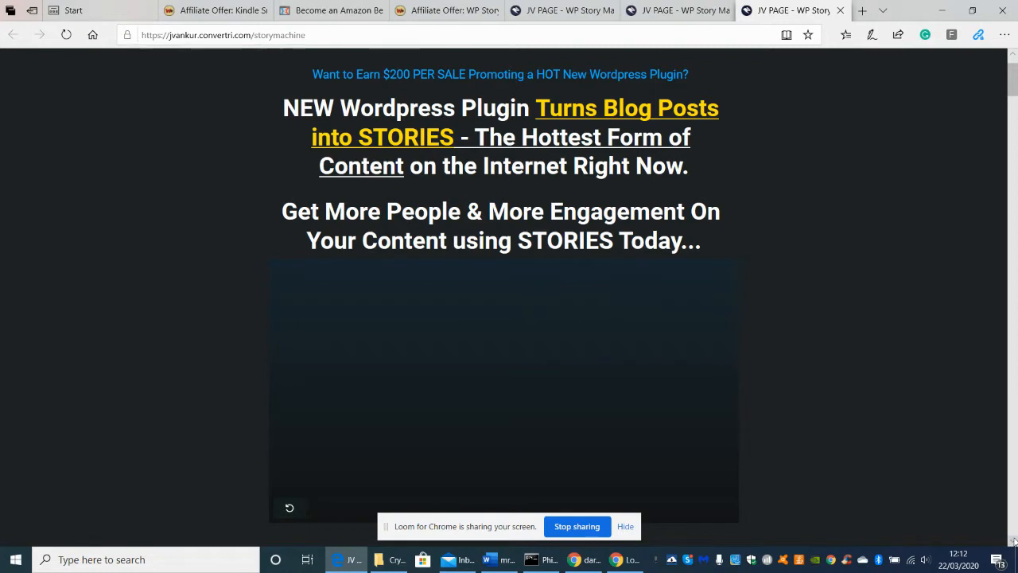
mouse_move(978, 132)
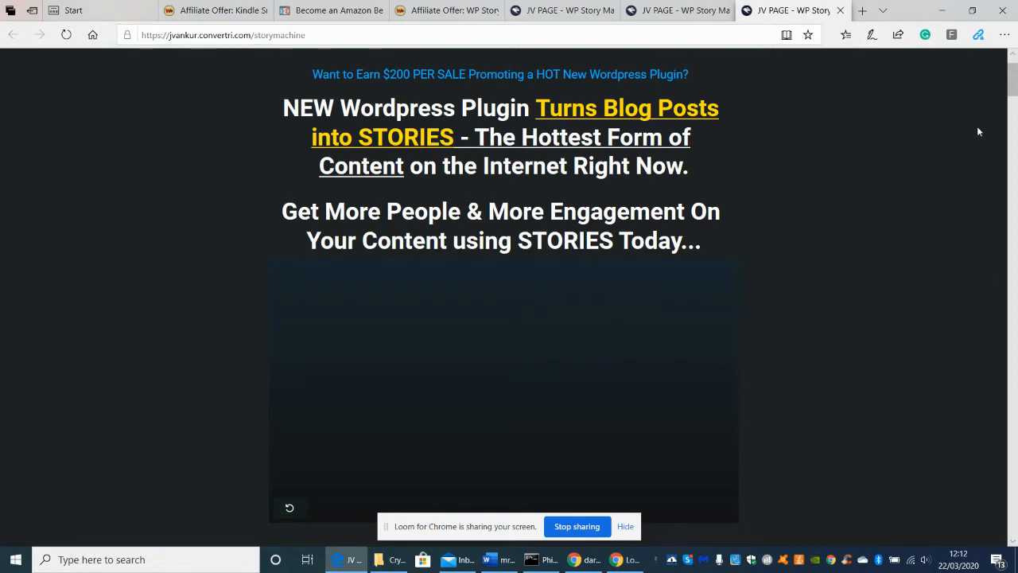
mouse_move(1009, 82)
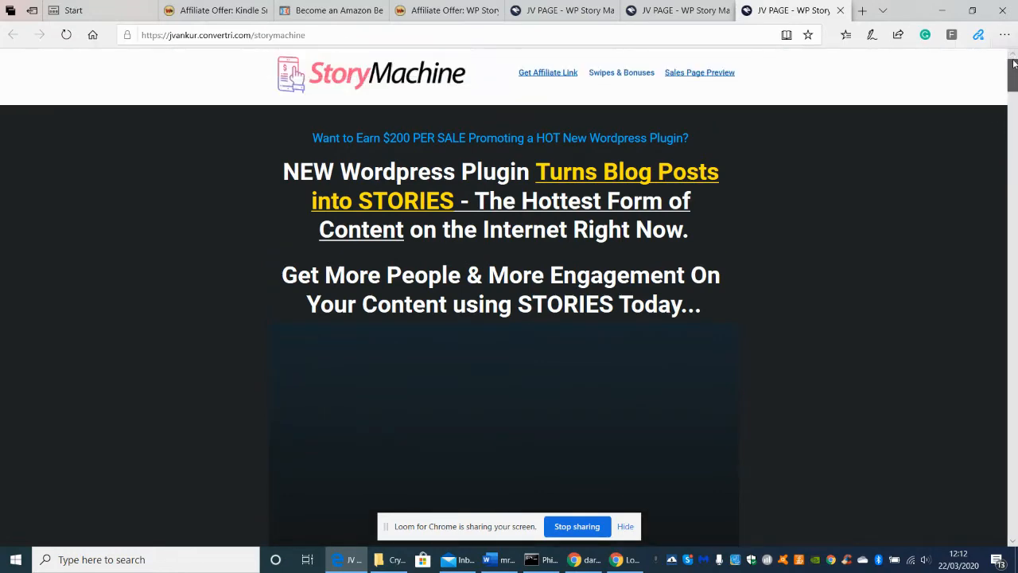
scroll(down, 3)
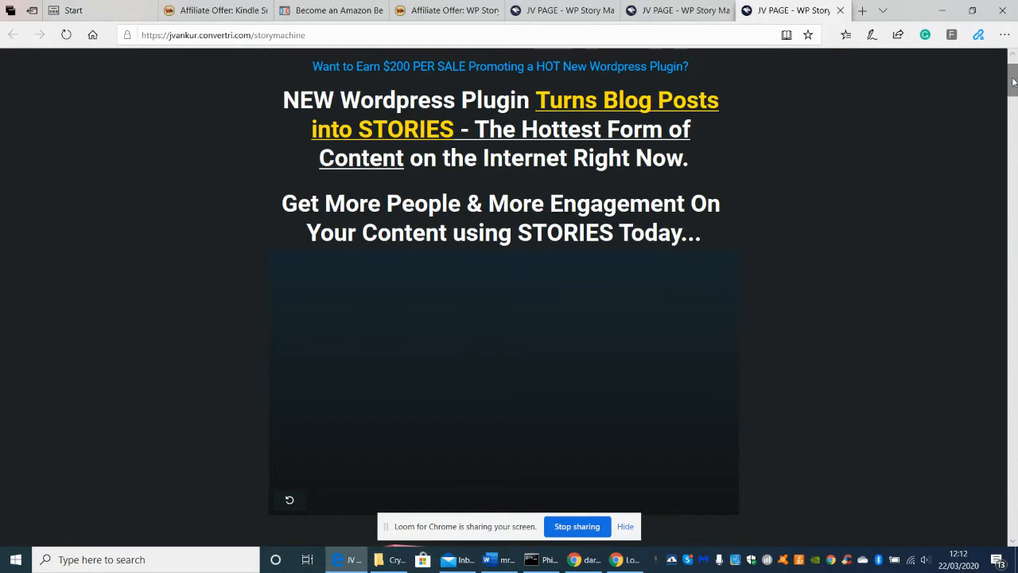
mouse_move(1006, 531)
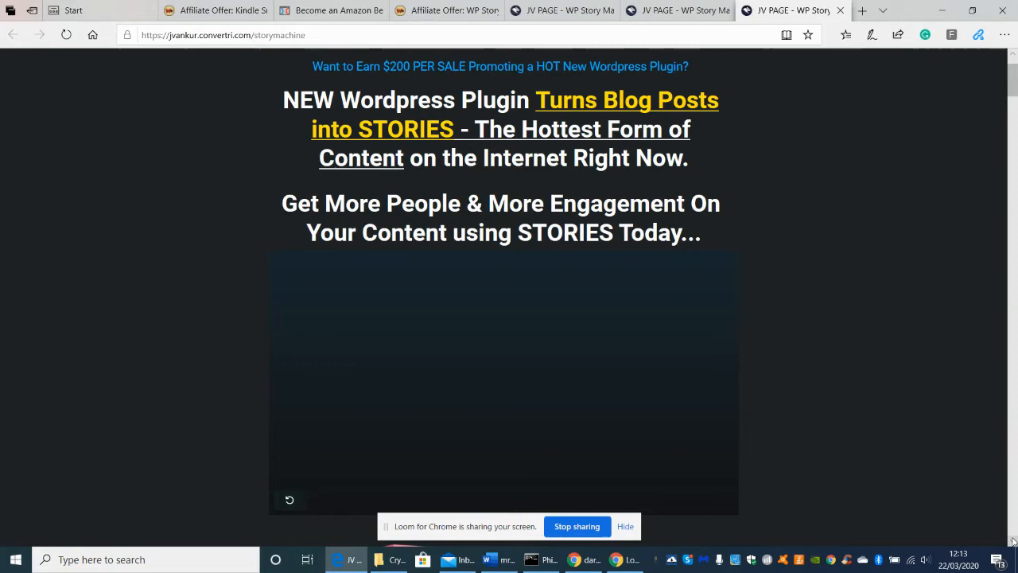
scroll(down, 3)
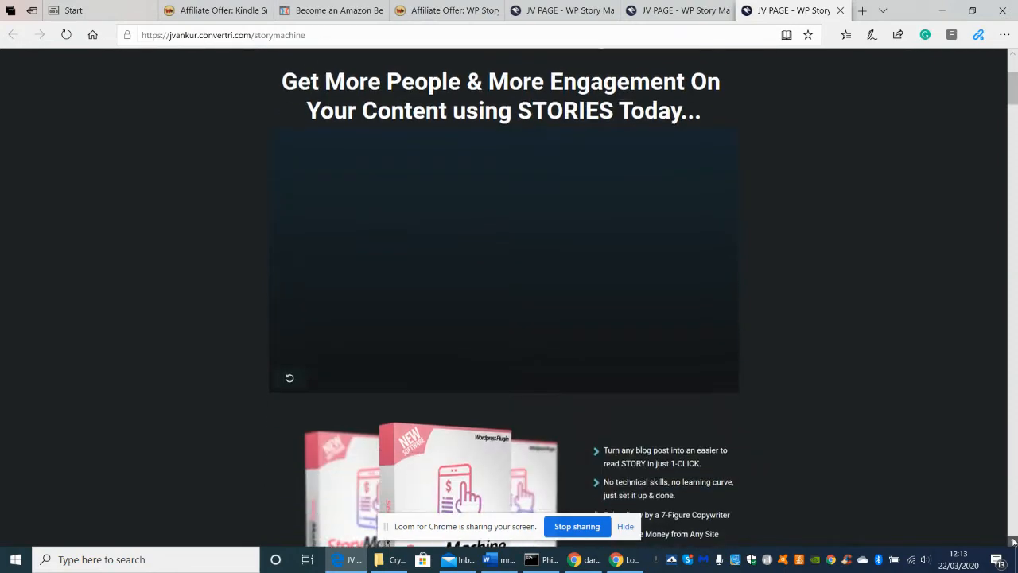
scroll(down, 3)
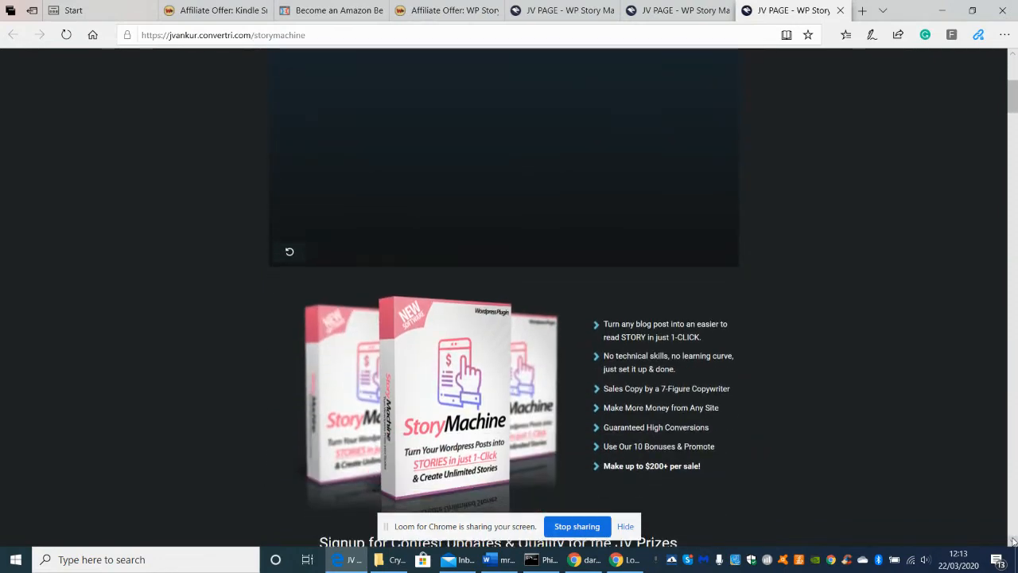
scroll(down, 3)
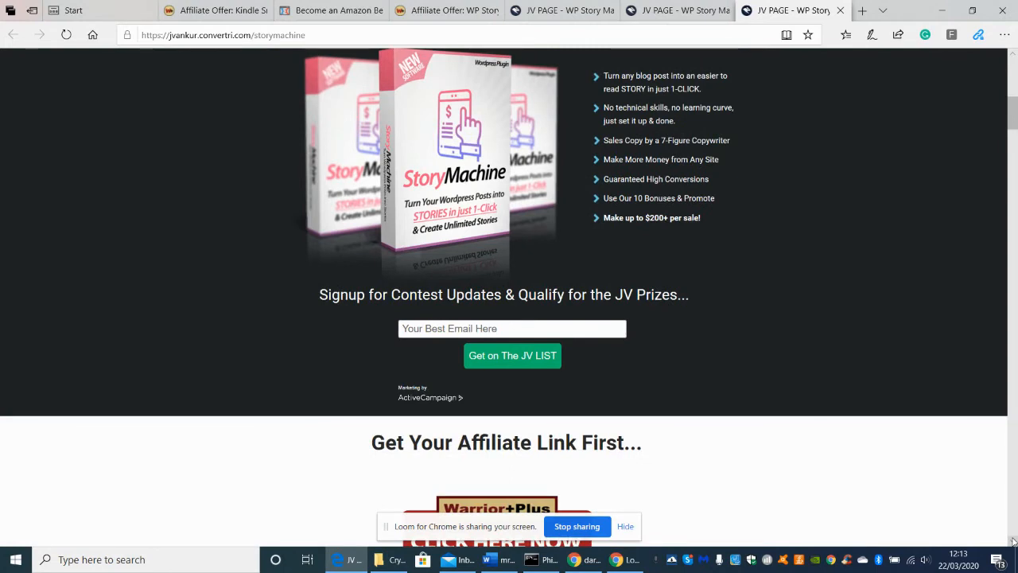
scroll(down, 3)
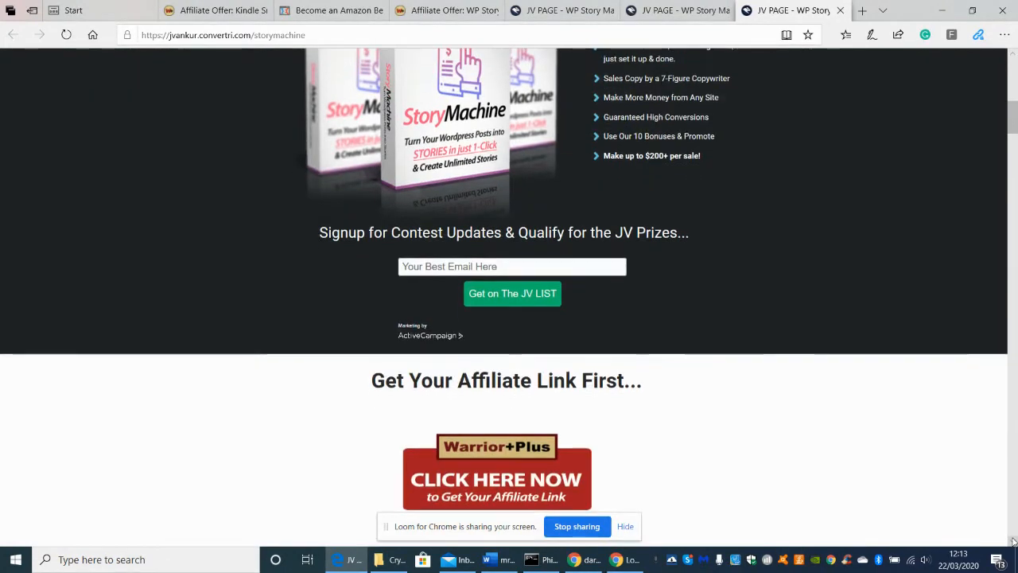
scroll(down, 3)
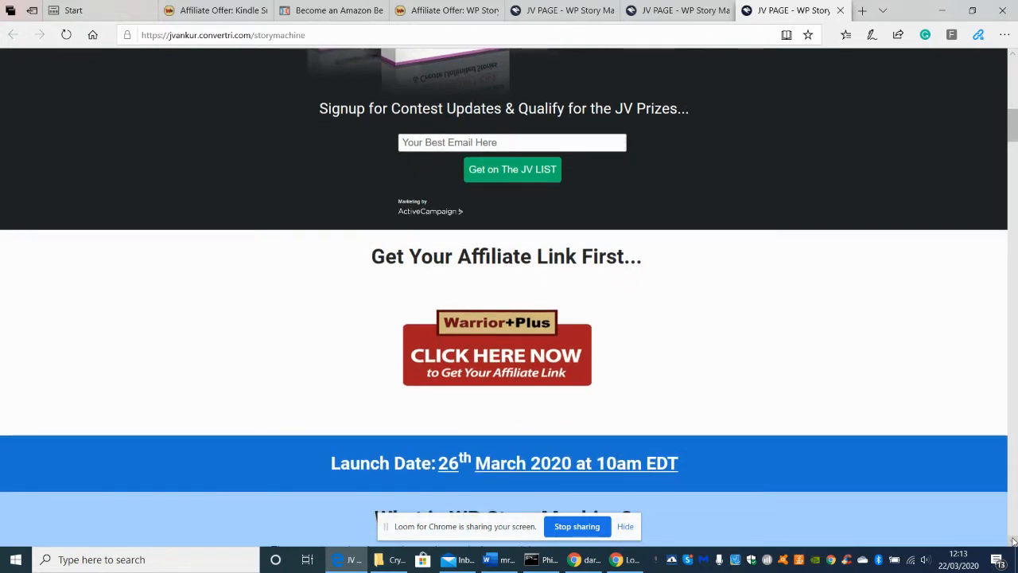
scroll(down, 3)
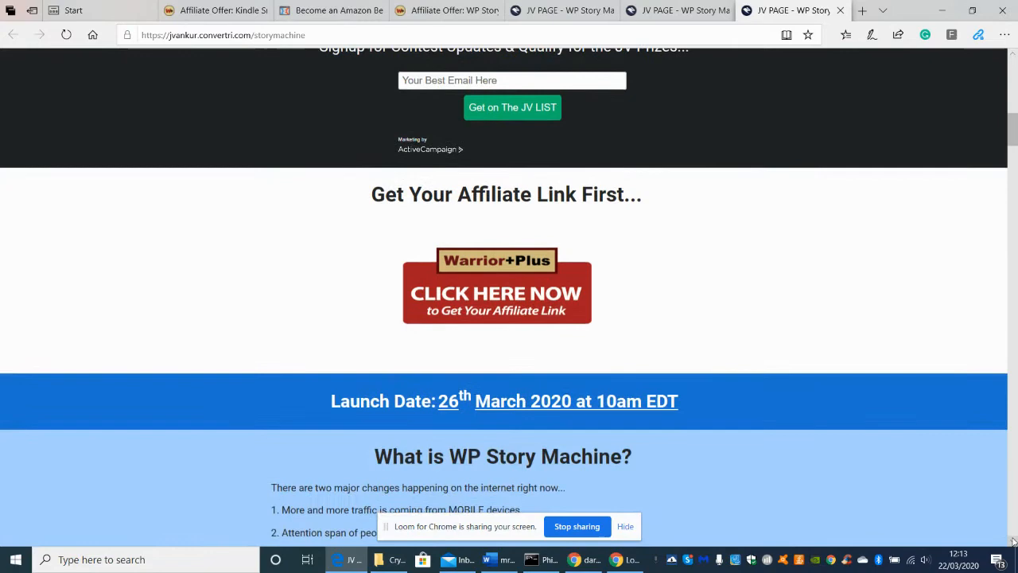
scroll(down, 3)
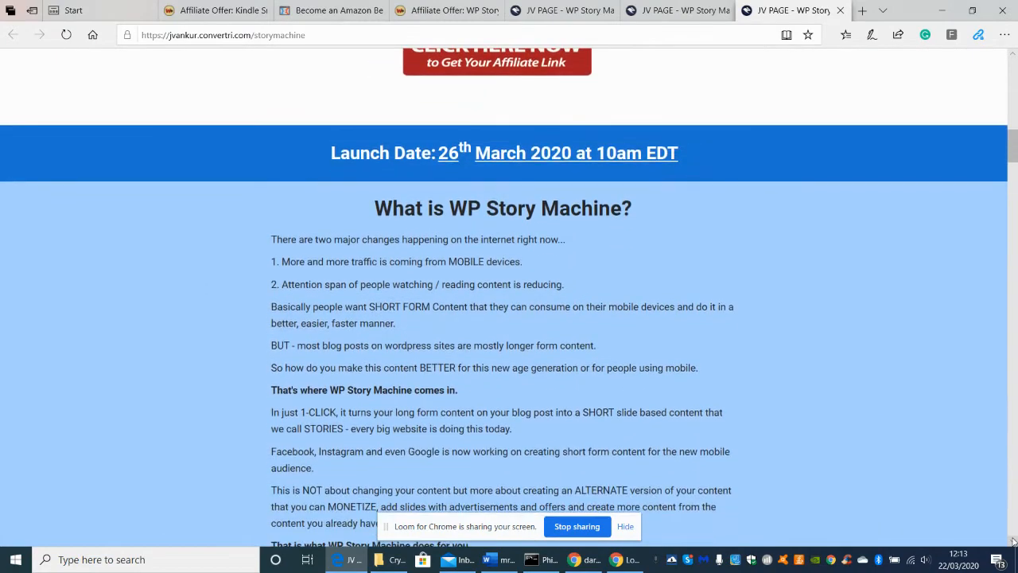
scroll(down, 3)
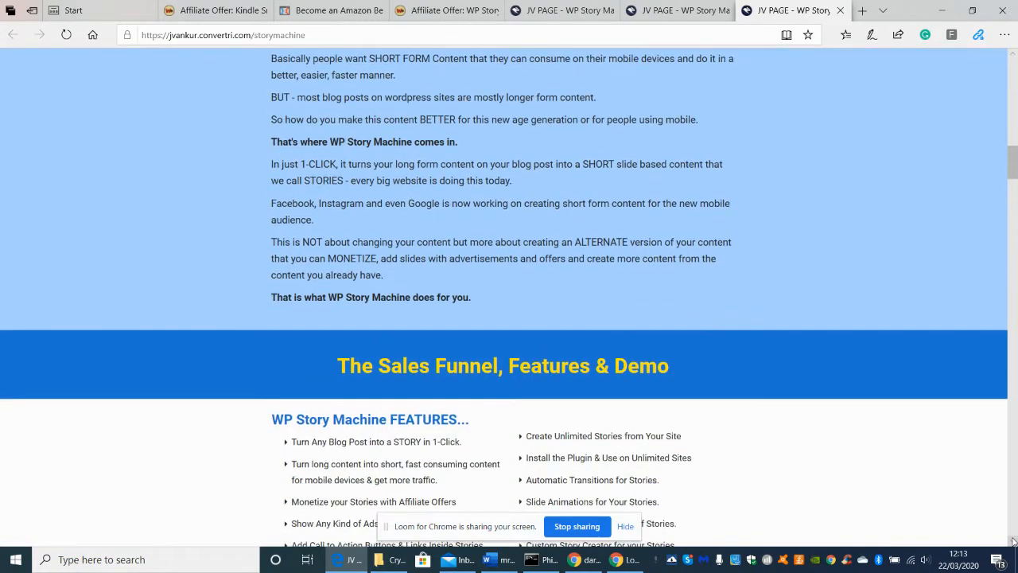
scroll(down, 3)
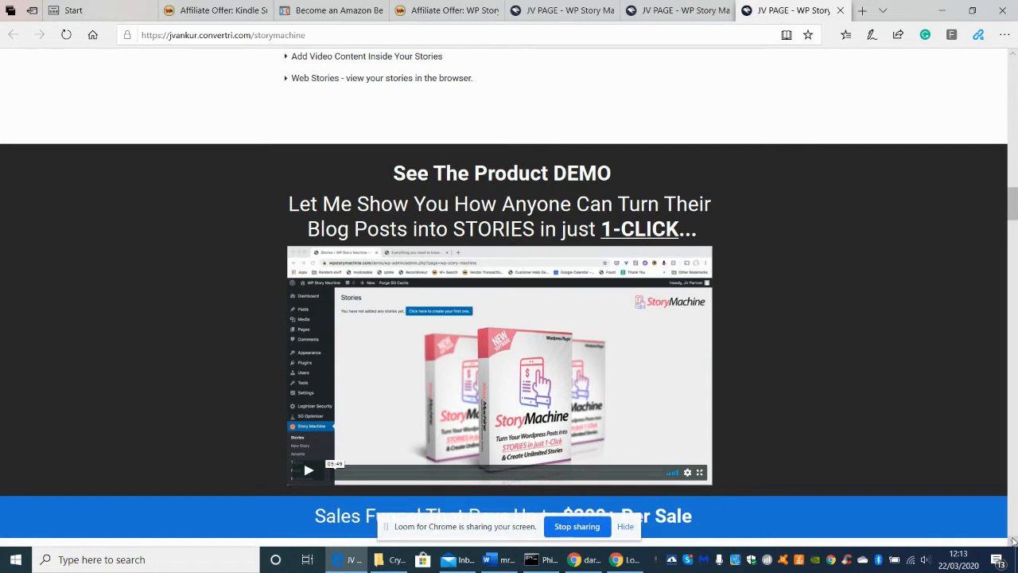
Step: Scroll slightly so the Sales Funnel That Pays Up to $200+ Per Sale banner appears below the demo
scroll(down, 3)
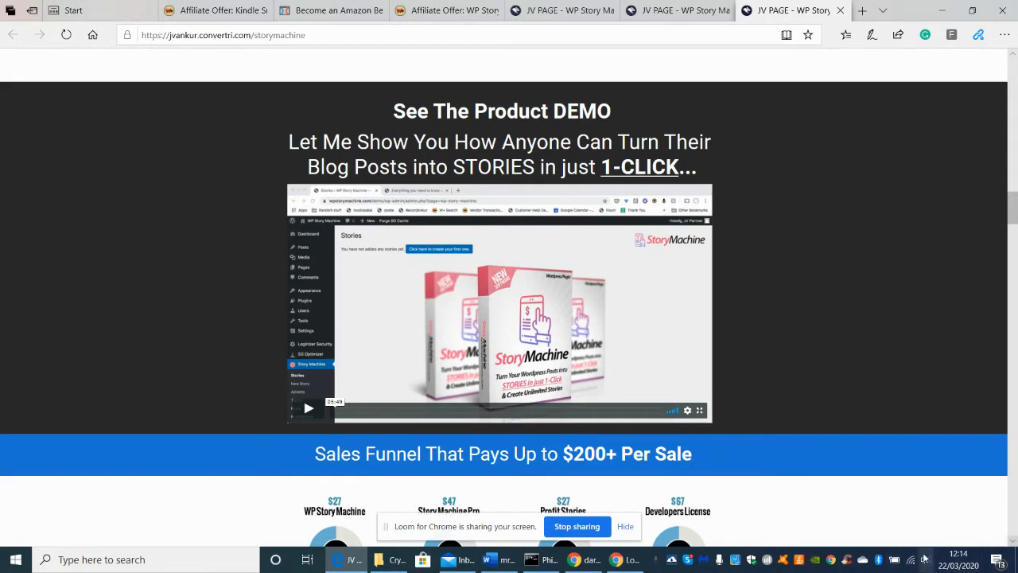
mouse_move(651, 444)
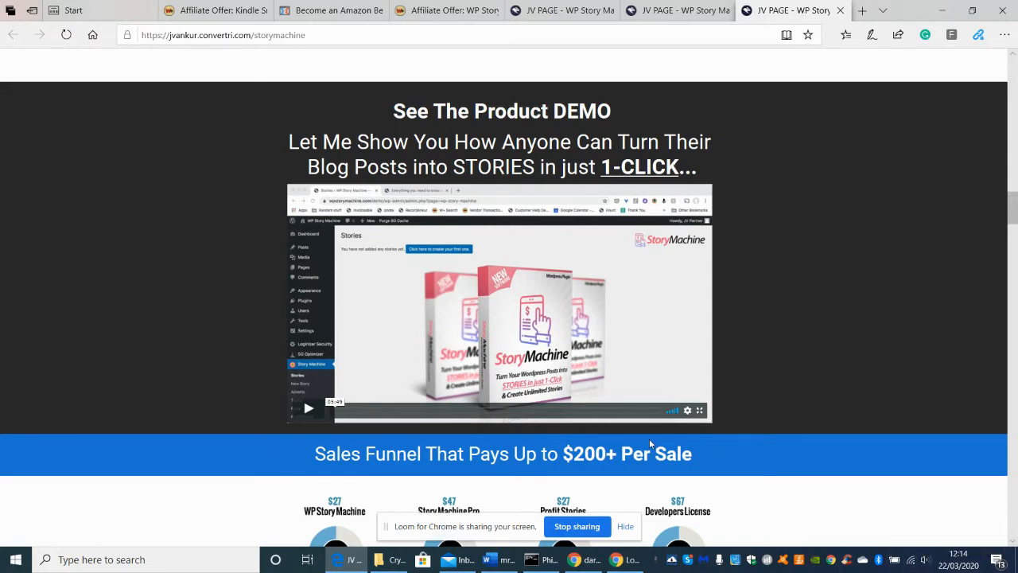
mouse_move(333, 453)
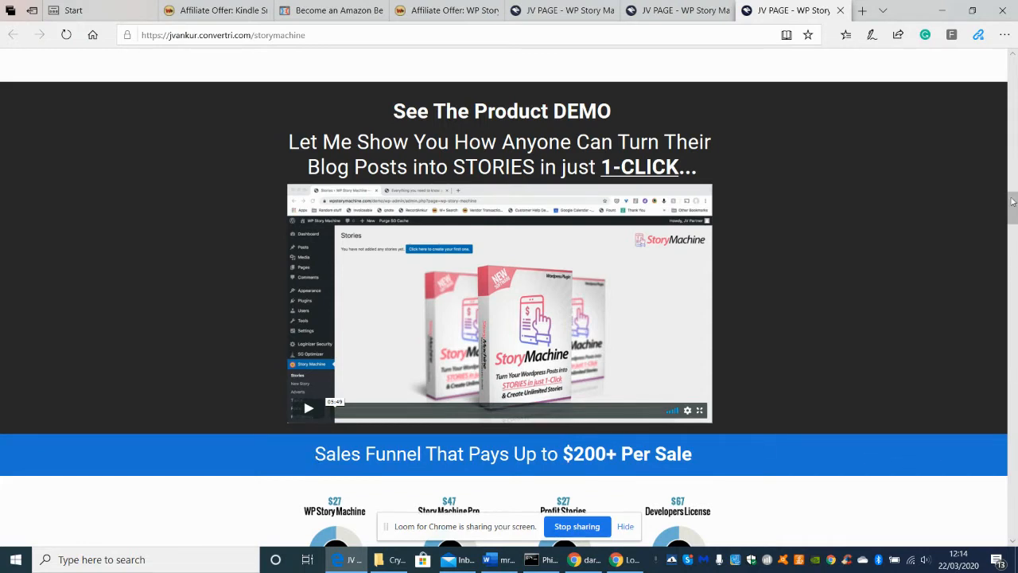
Step: Scroll to reveal the funnel diagram with product prices, 50% commissions and payment terms
scroll(down, 3)
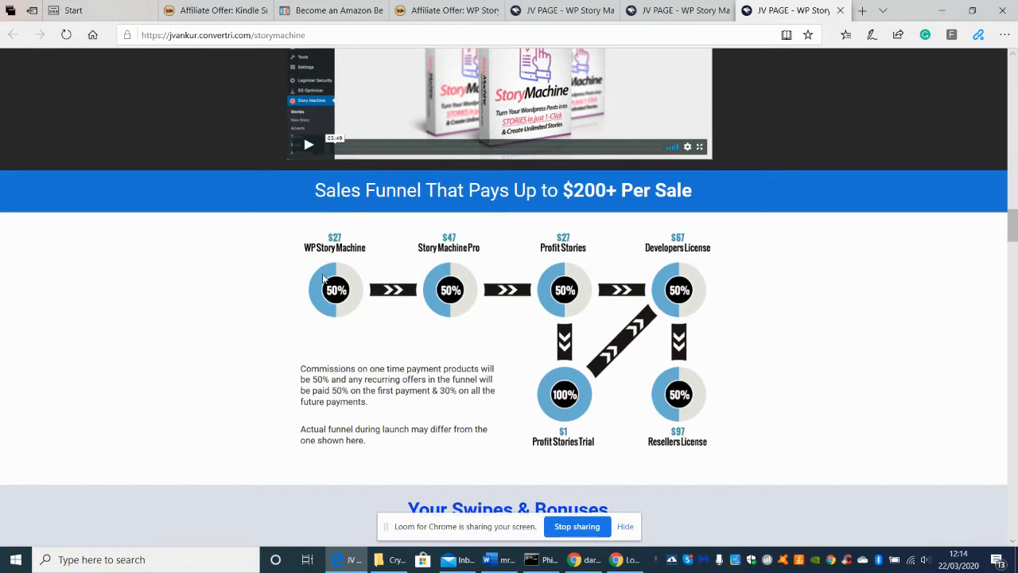
mouse_move(332, 283)
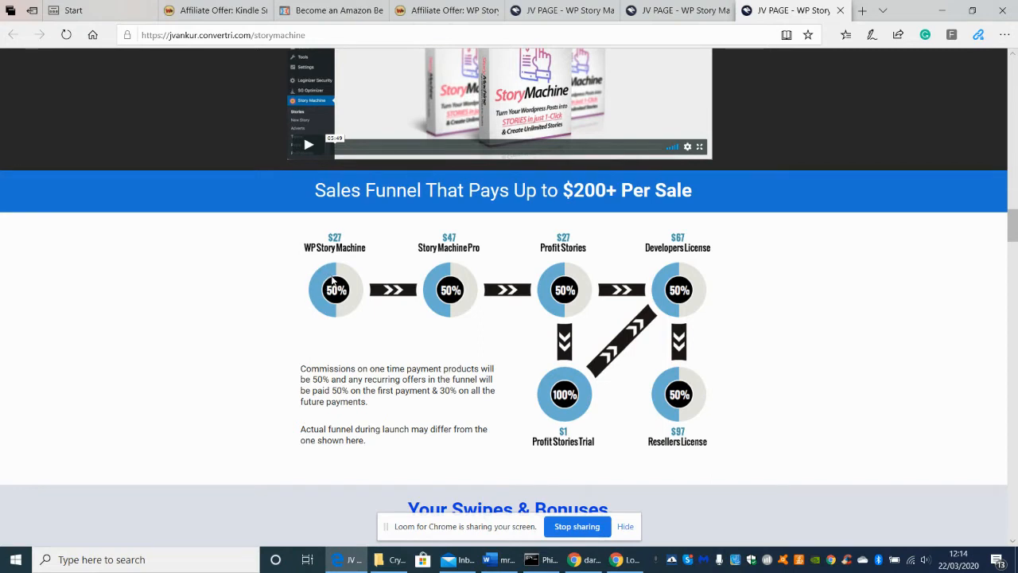
mouse_move(337, 247)
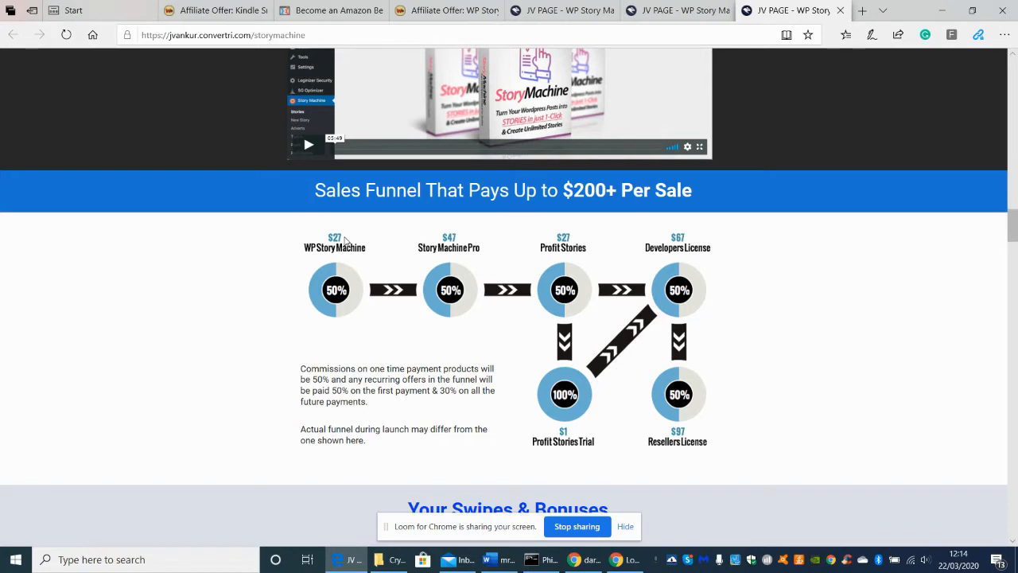
mouse_move(448, 255)
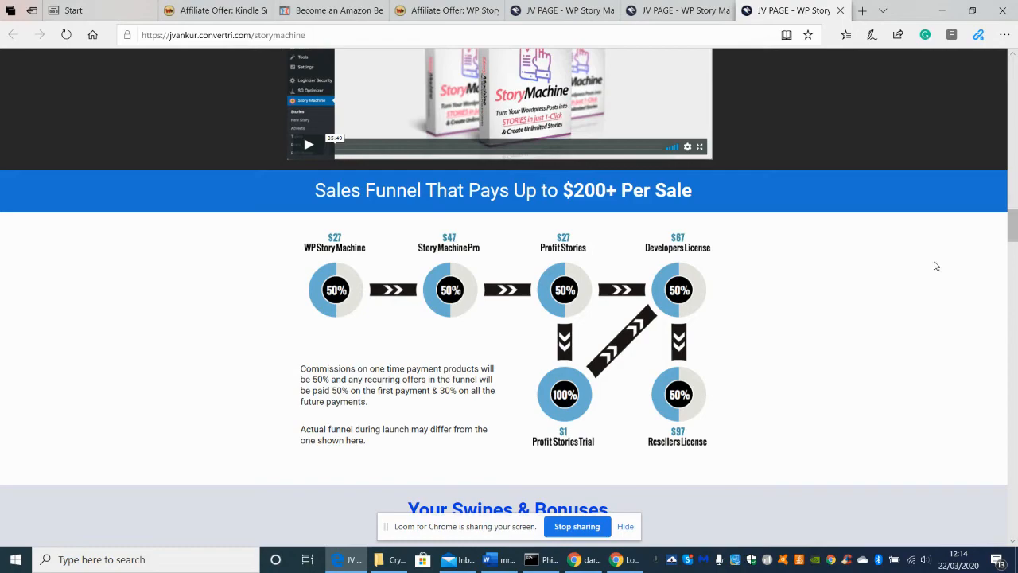
Step: Glance at the Kindle Sniper offer tab, then return to the StoryMachine JV page headline
scroll(down, 3)
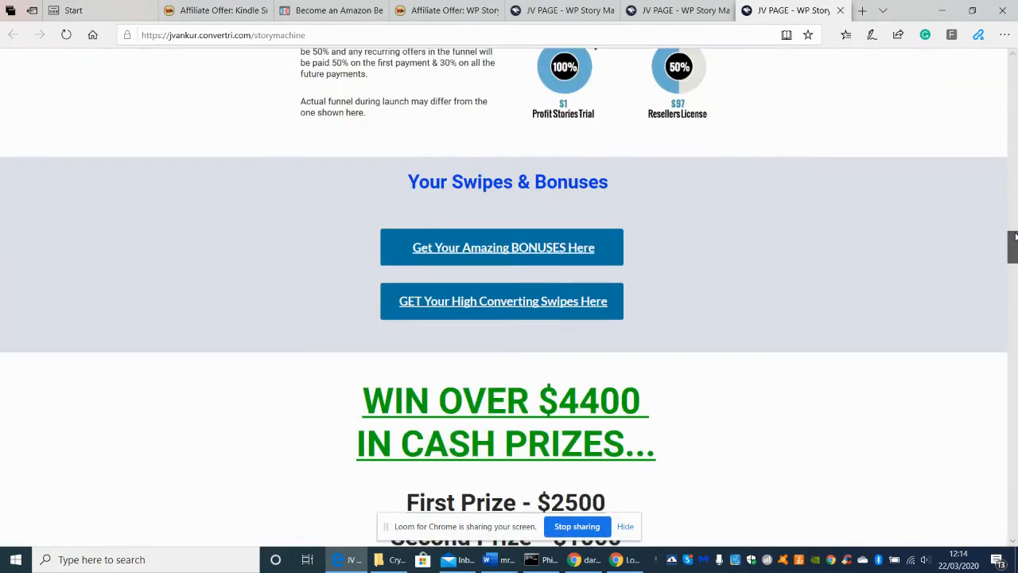
scroll(down, 3)
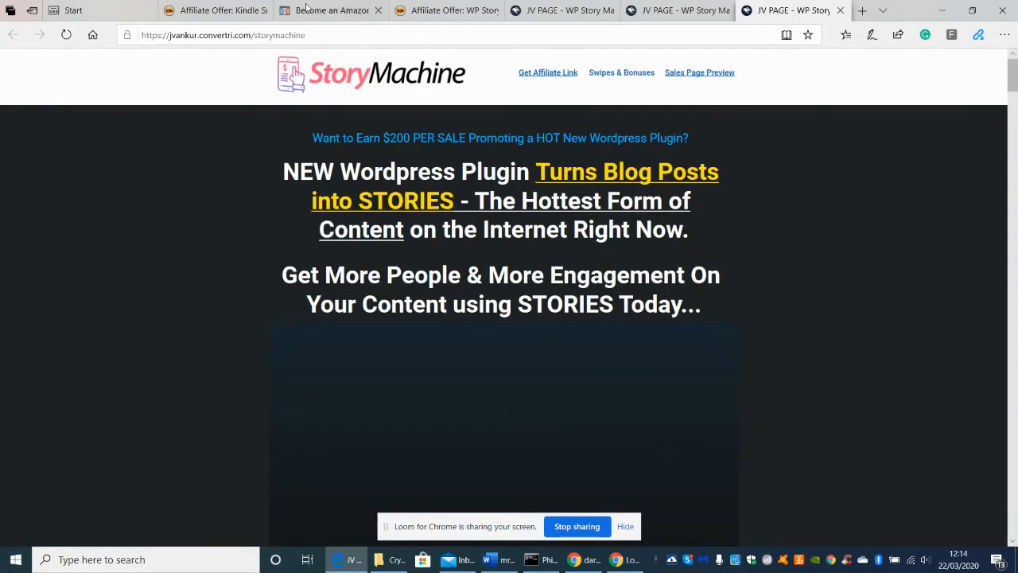
click(331, 10)
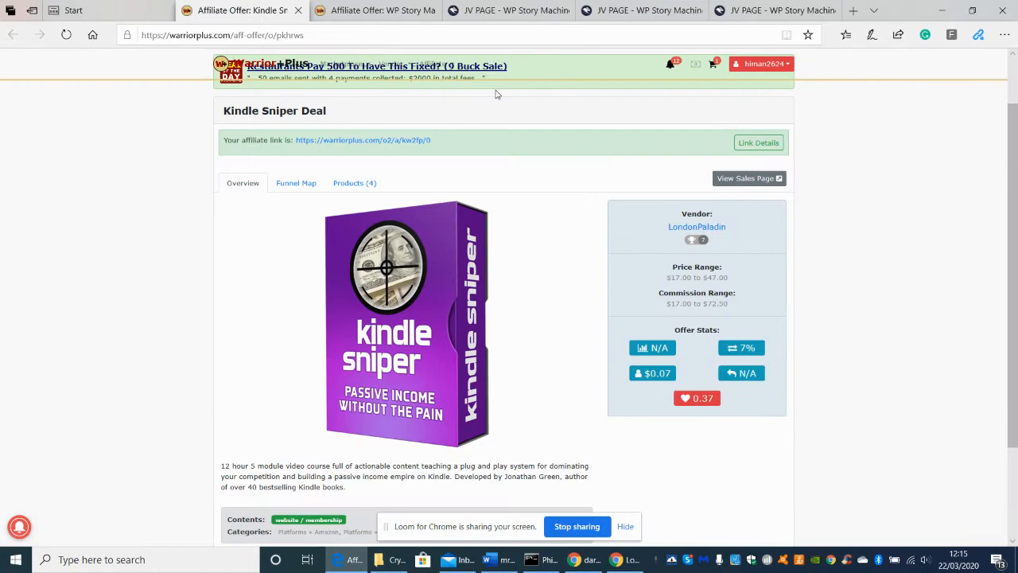
click(767, 10)
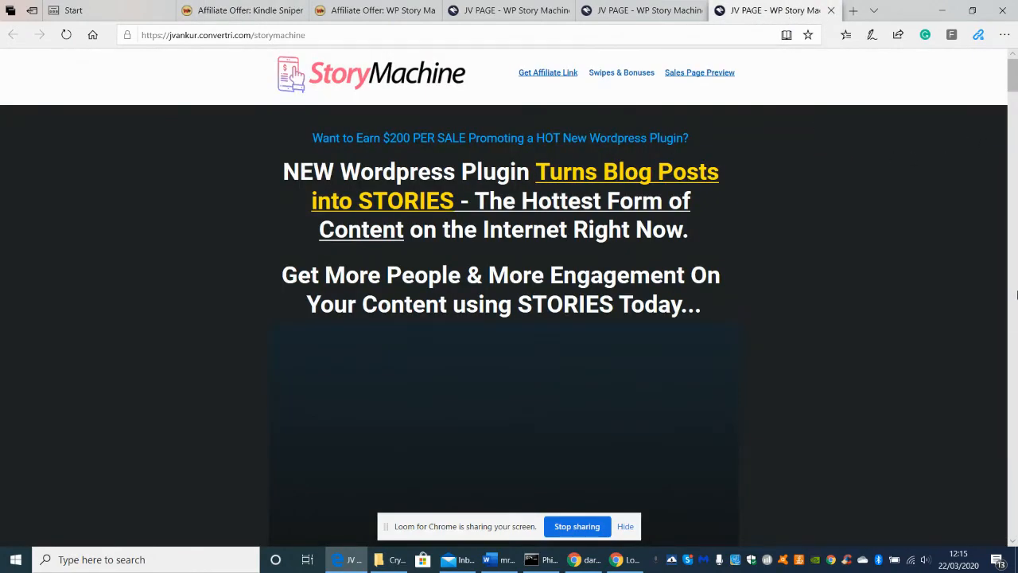
scroll(down, 3)
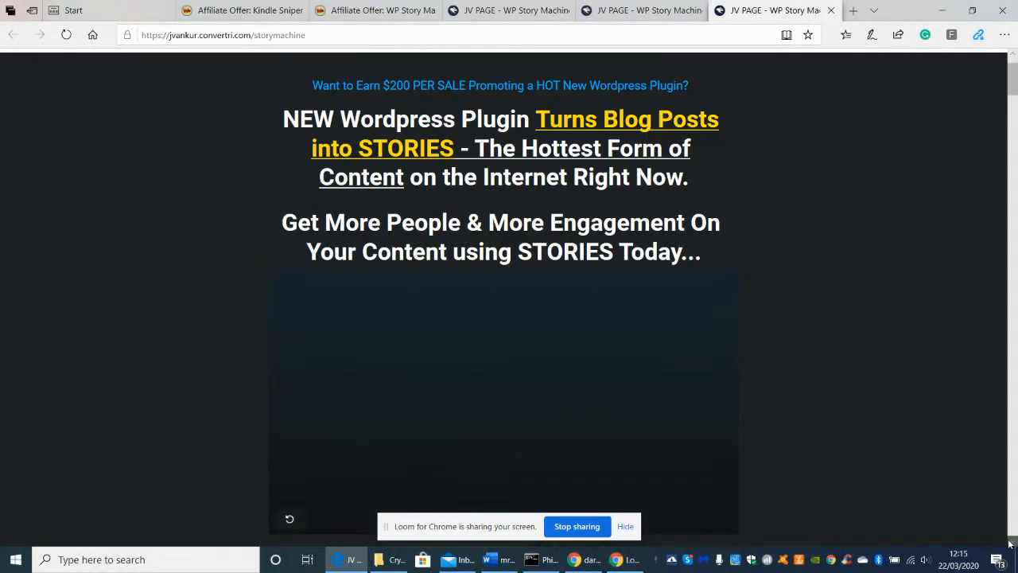
Step: Scroll to the Sales Funnel, Features & Demo section listing the WP Story Machine features
scroll(down, 3)
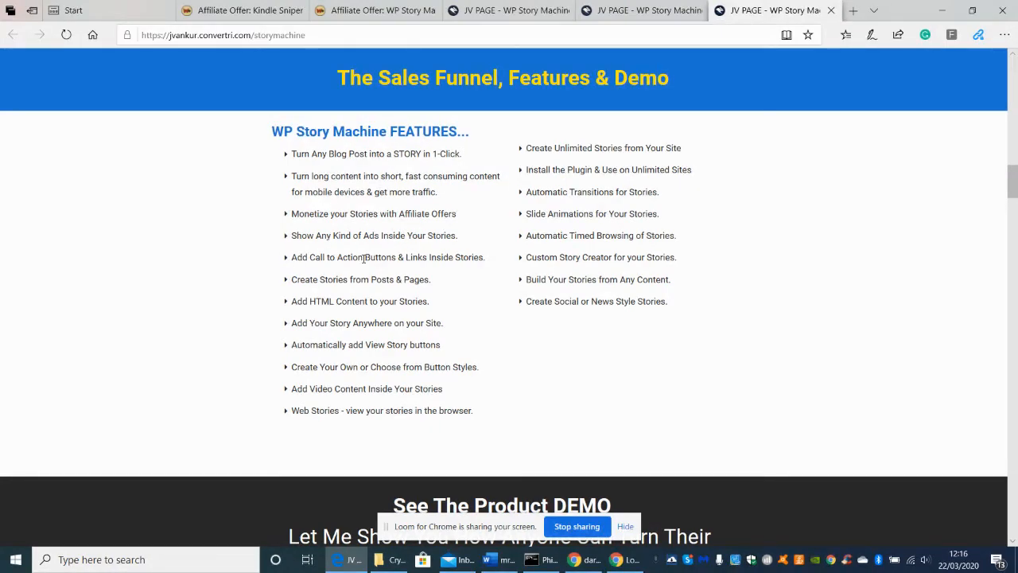
mouse_move(700, 356)
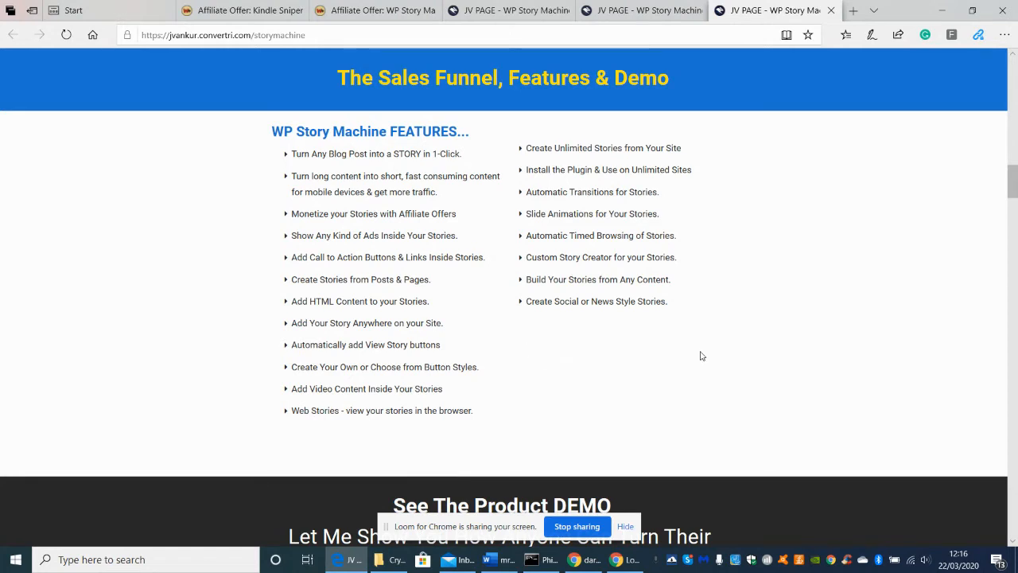
mouse_move(733, 287)
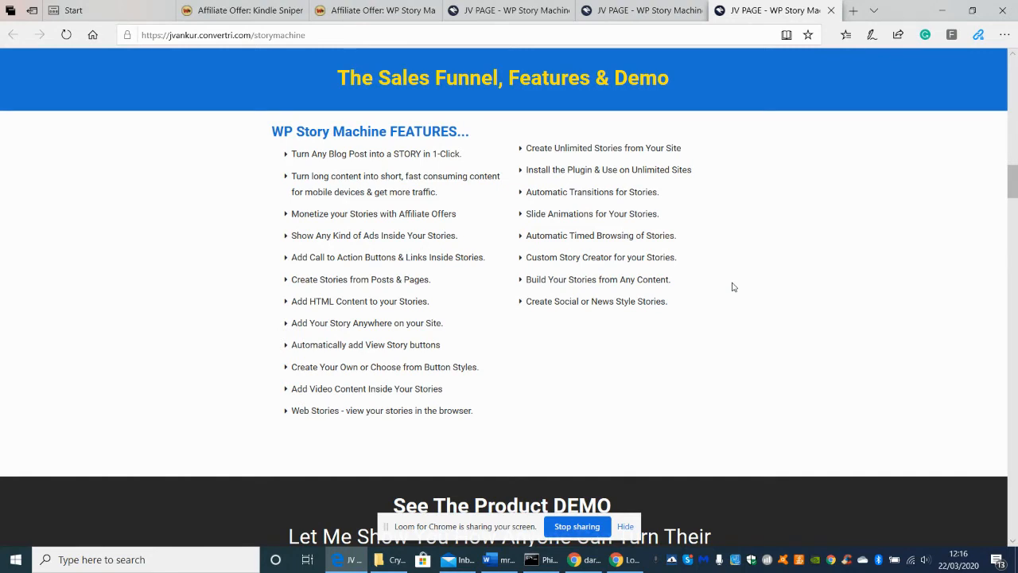
mouse_move(490, 235)
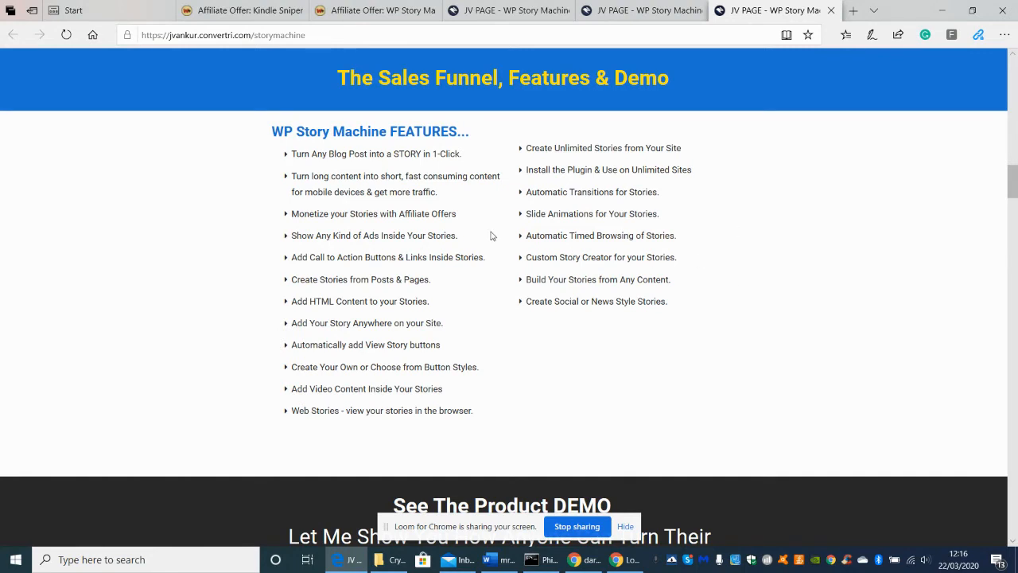
mouse_move(723, 276)
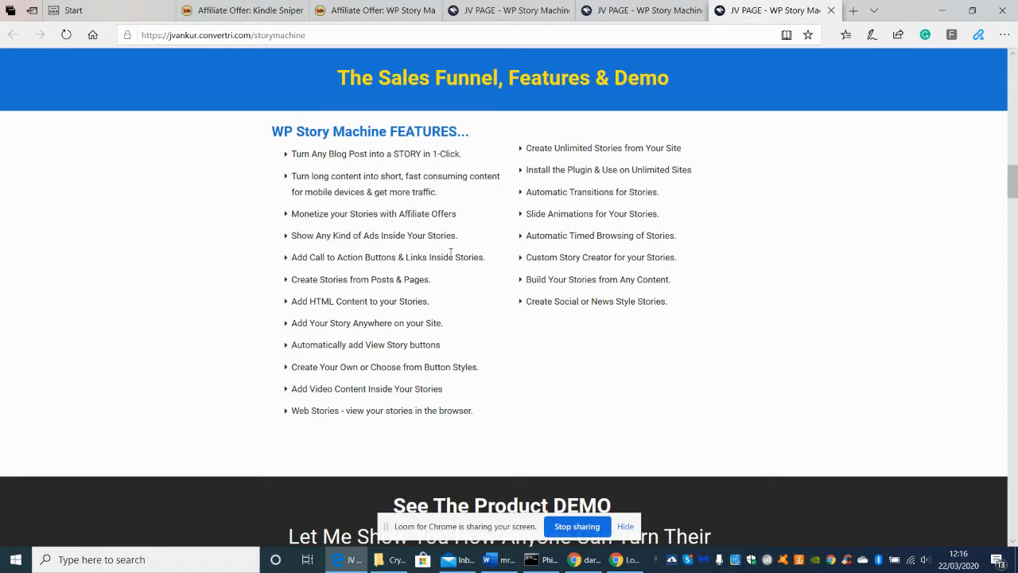
mouse_move(330, 253)
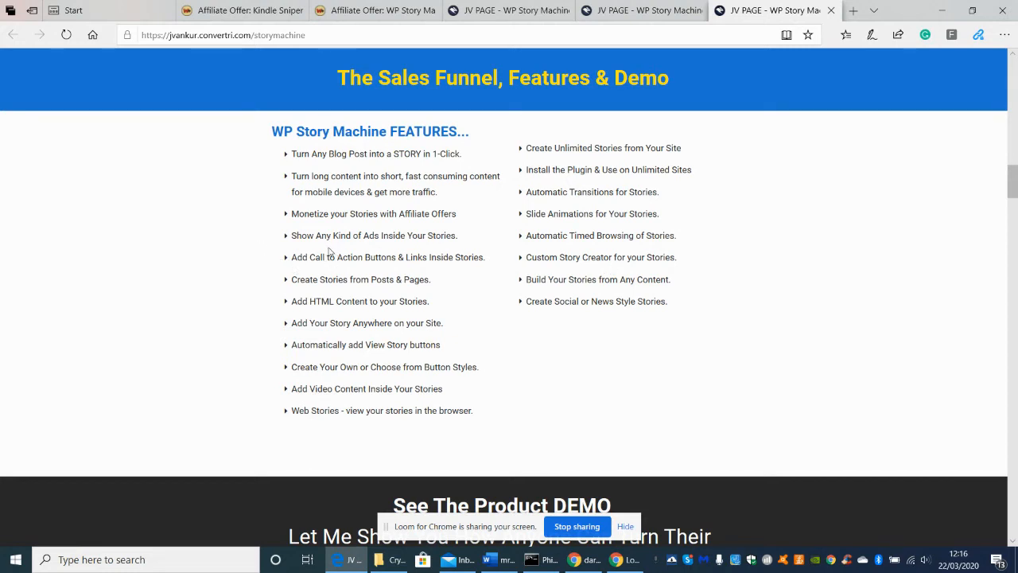
mouse_move(316, 274)
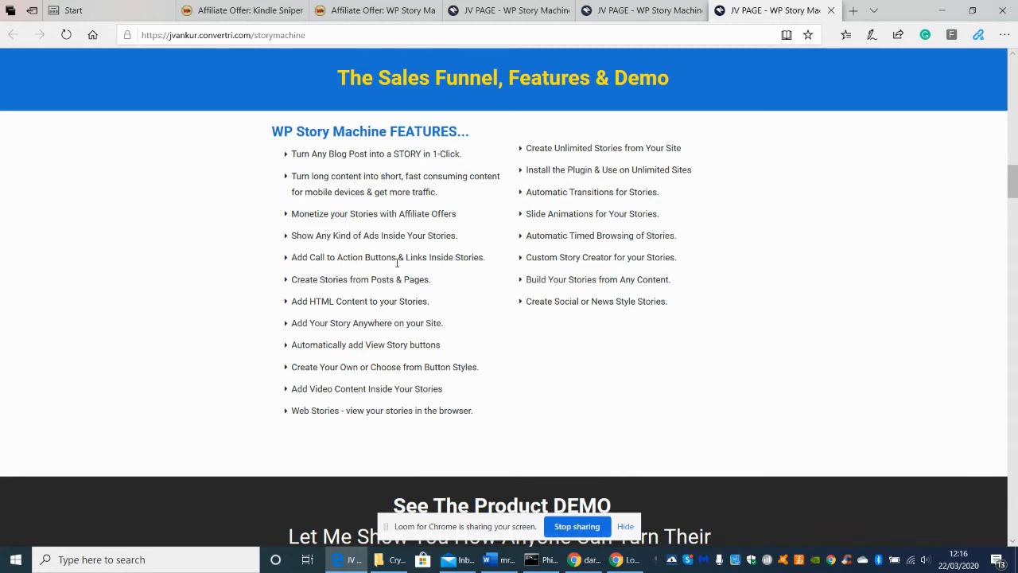
mouse_move(334, 239)
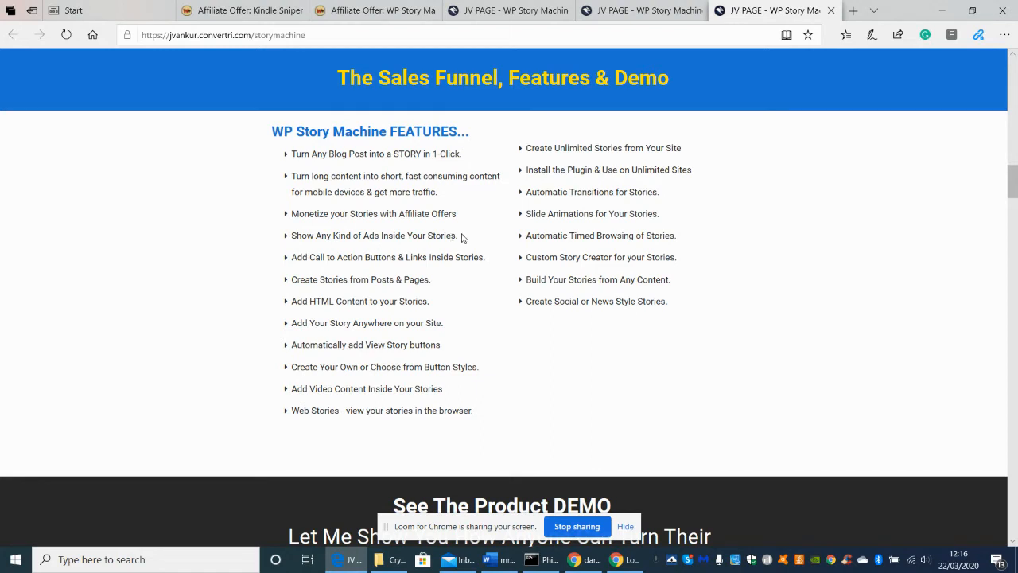
mouse_move(442, 285)
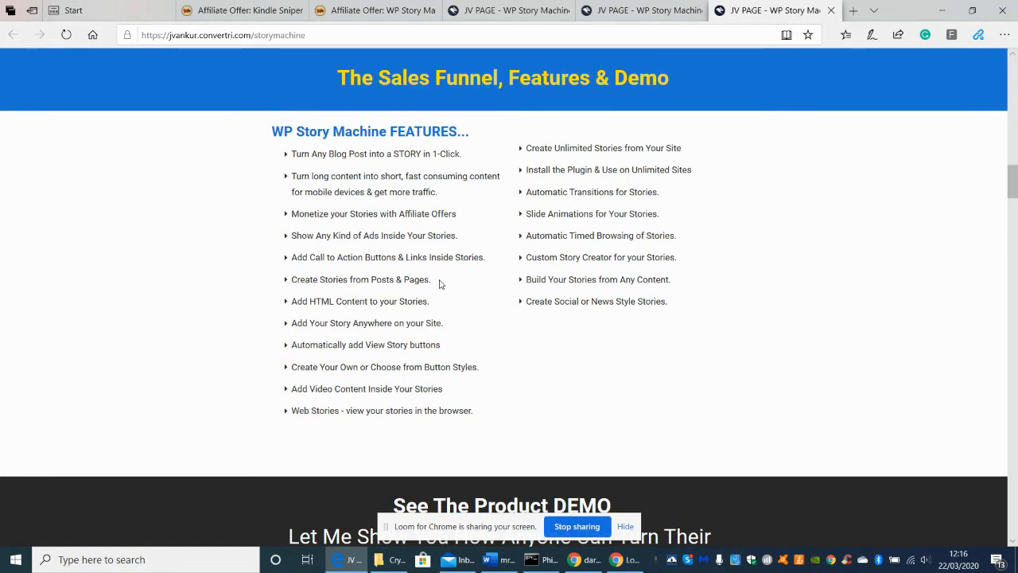
mouse_move(342, 301)
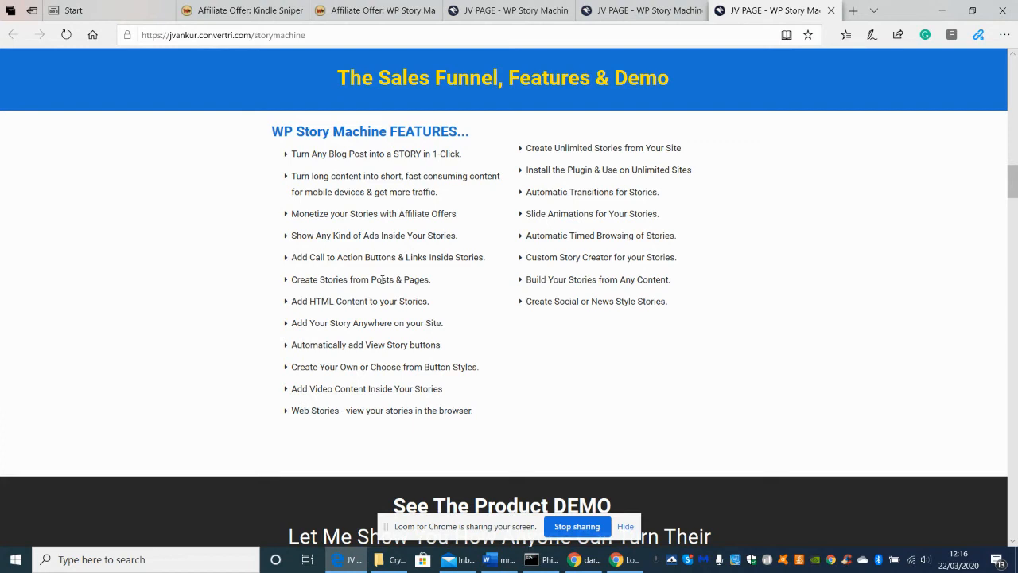
mouse_move(451, 331)
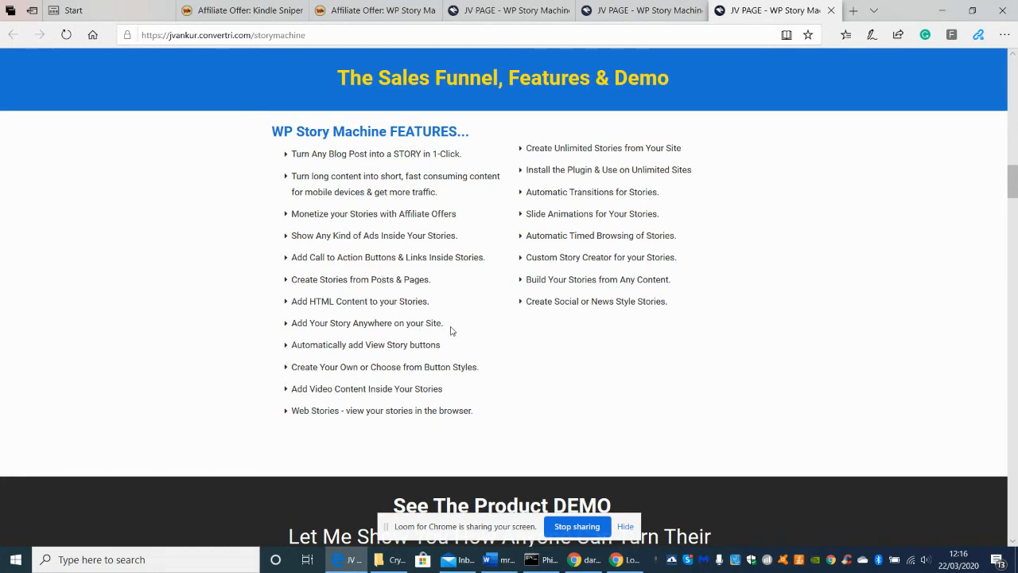
mouse_move(456, 334)
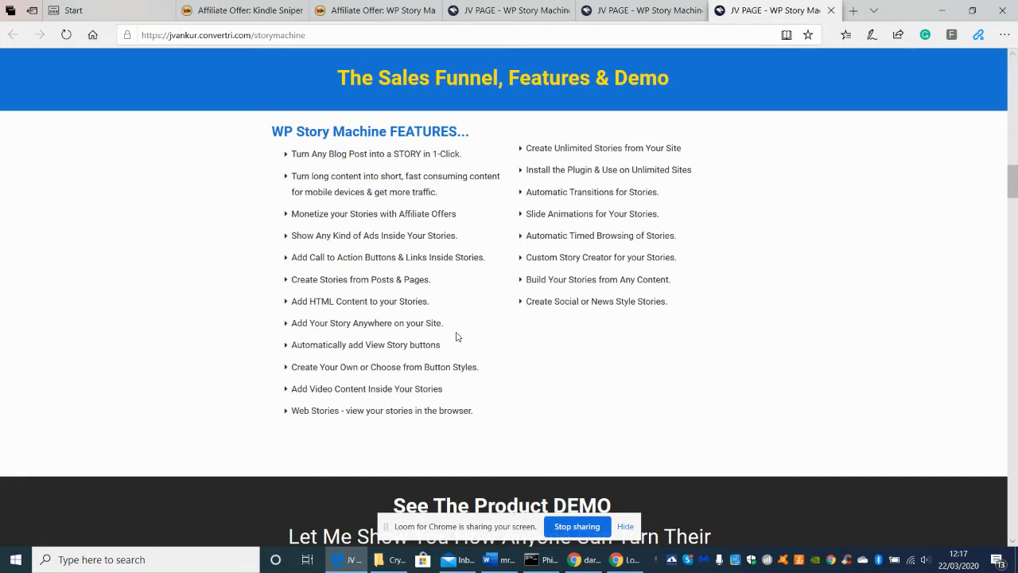
mouse_move(477, 352)
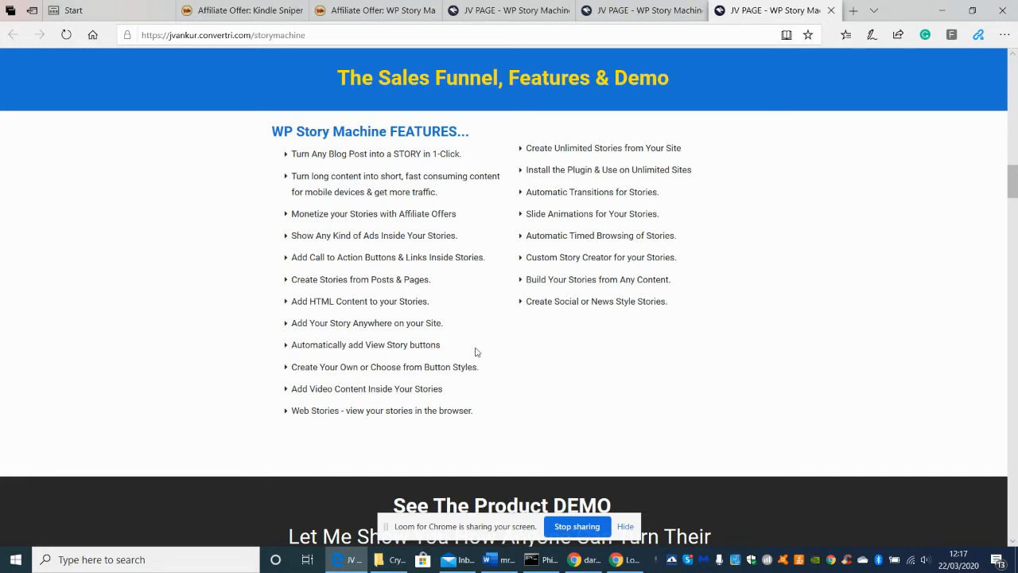
mouse_move(487, 366)
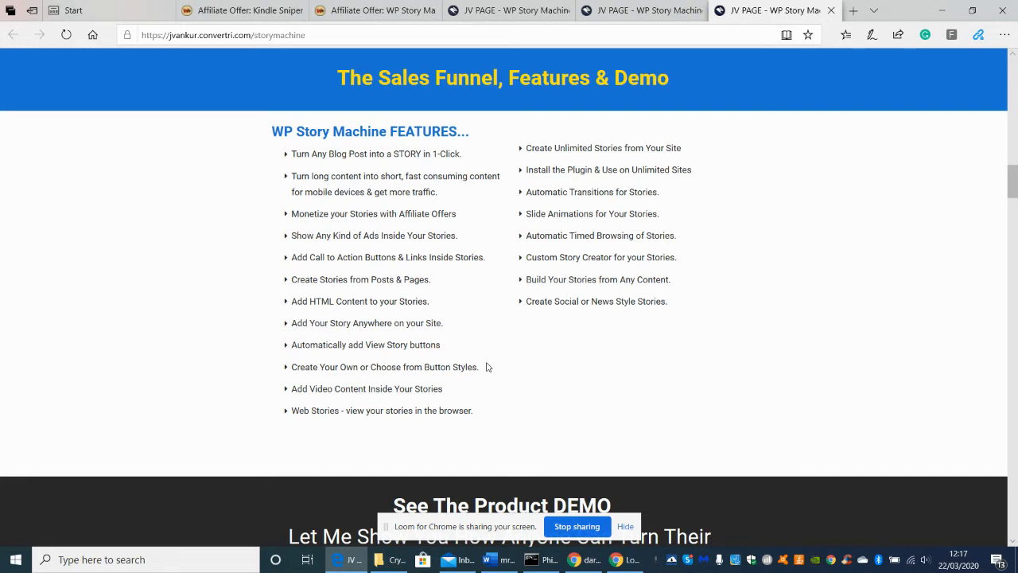
mouse_move(492, 377)
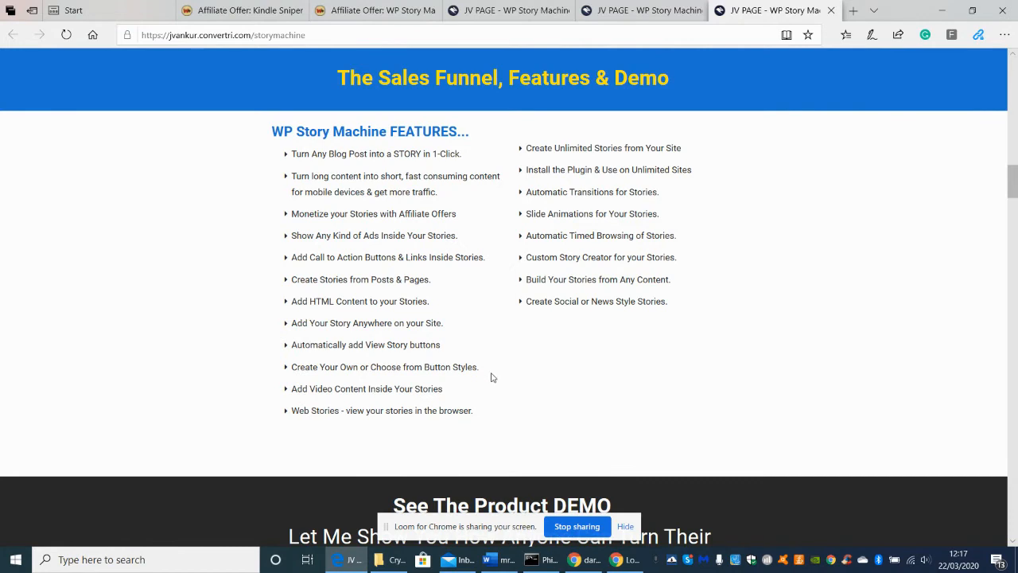
mouse_move(977, 270)
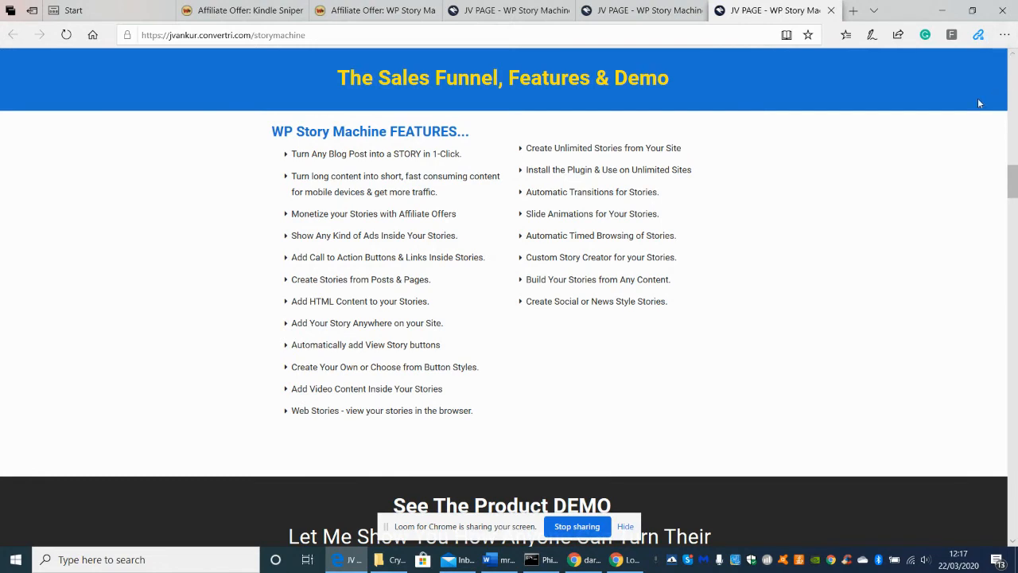
mouse_move(950, 190)
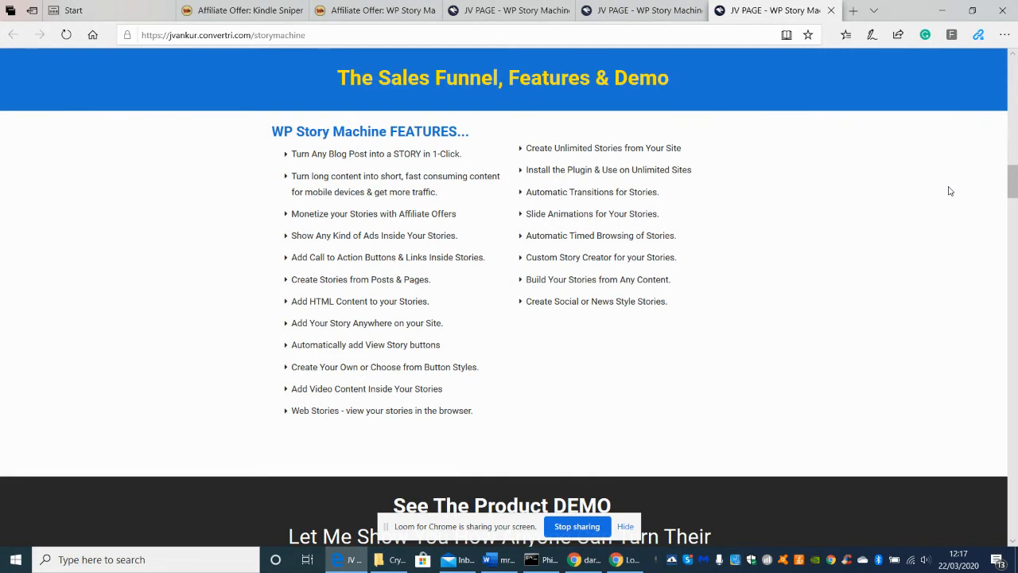
mouse_move(913, 238)
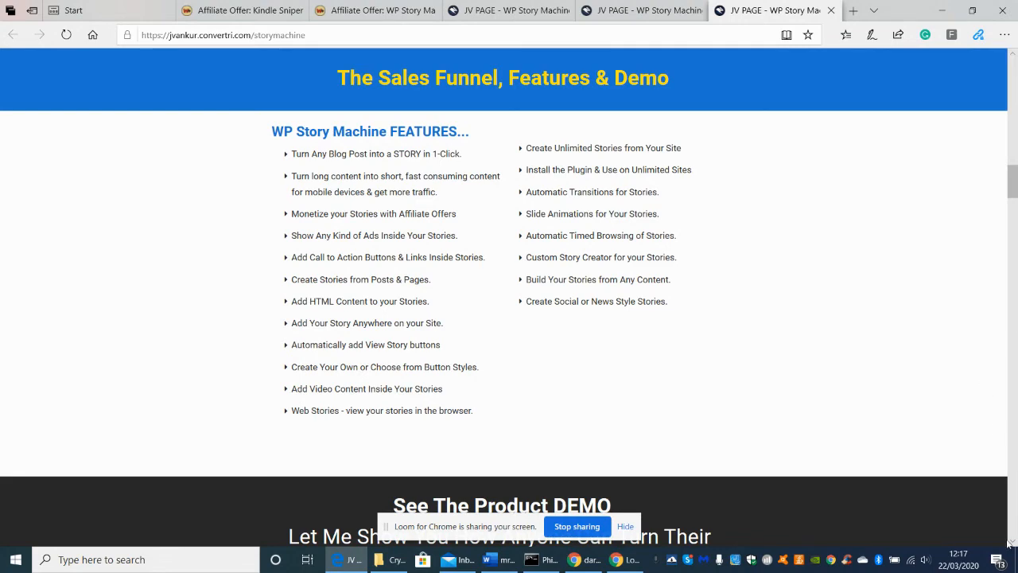
Step: Scroll through testimonials, launch conversion stats and leaderboard wins to the Got Questions? Contact Me section
scroll(down, 3)
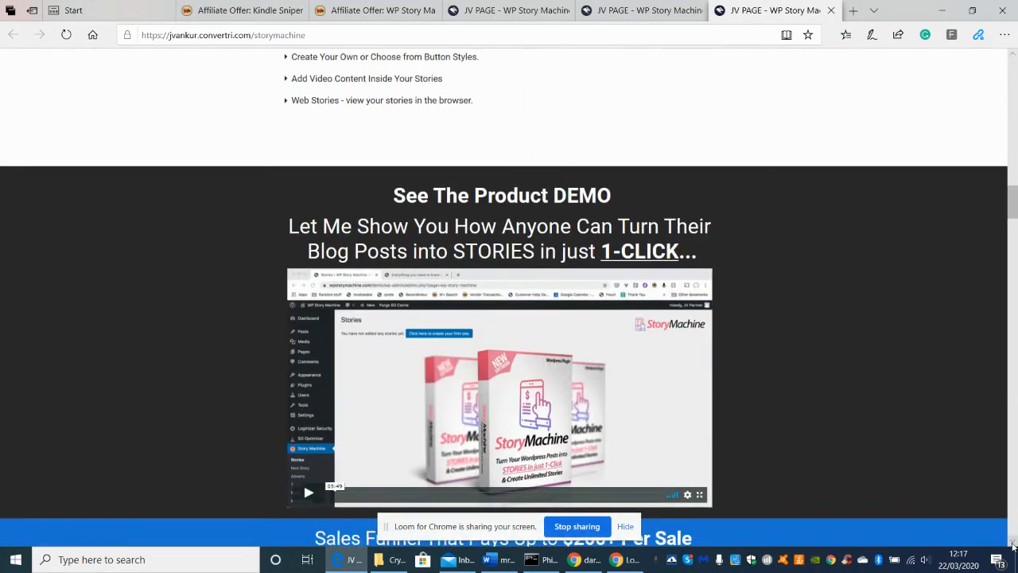
scroll(down, 3)
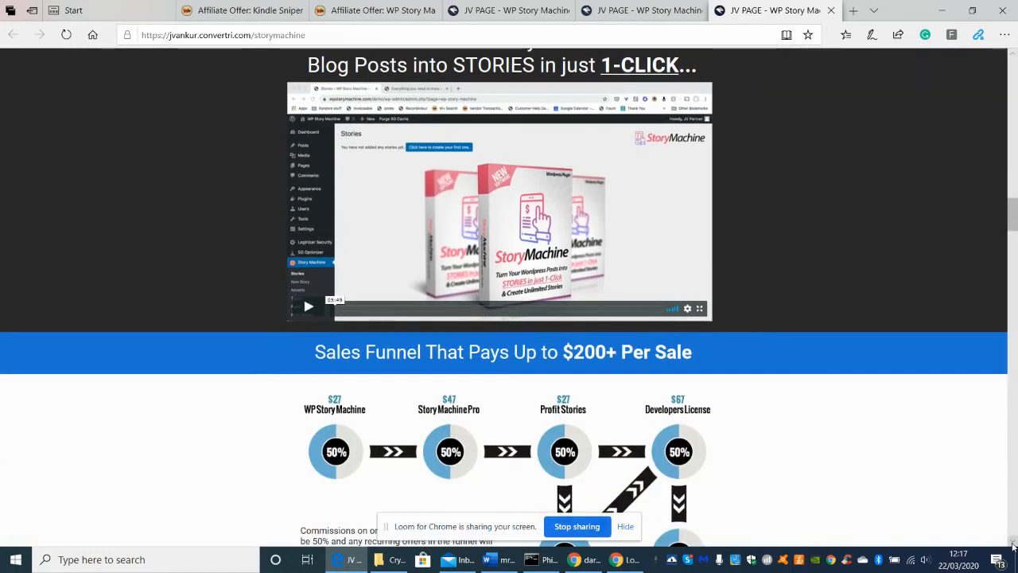
scroll(down, 3)
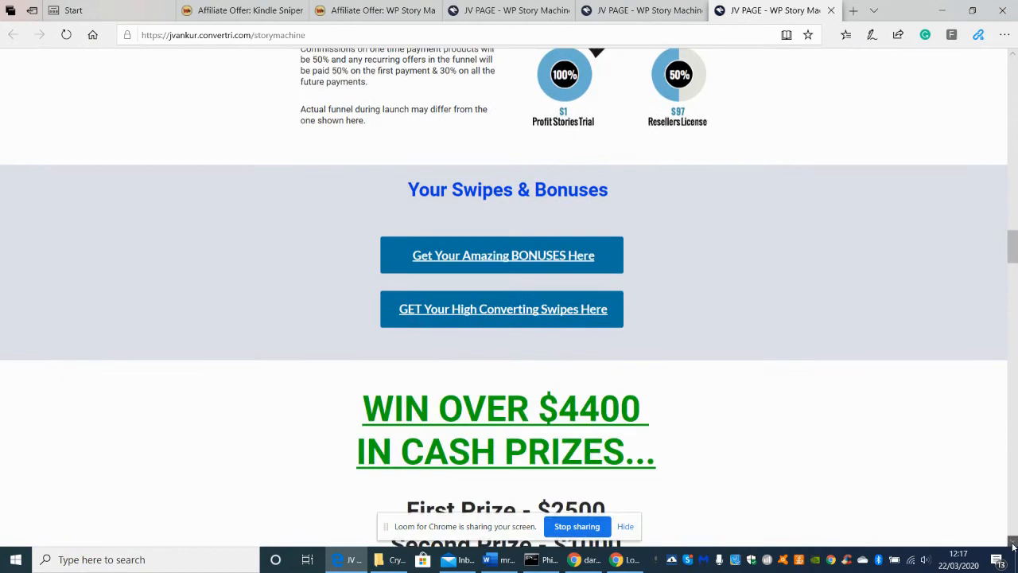
scroll(down, 3)
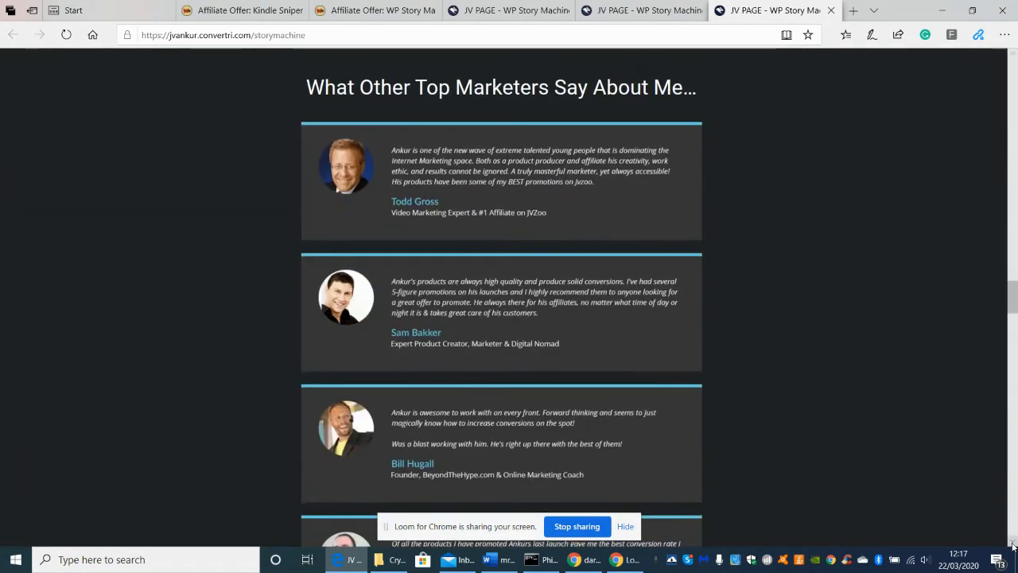
scroll(down, 3)
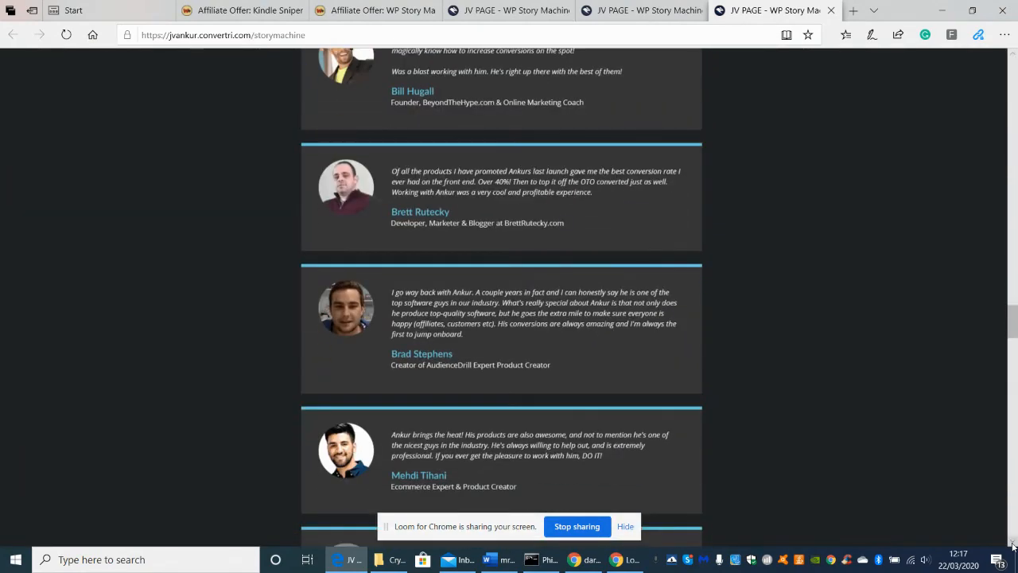
scroll(down, 3)
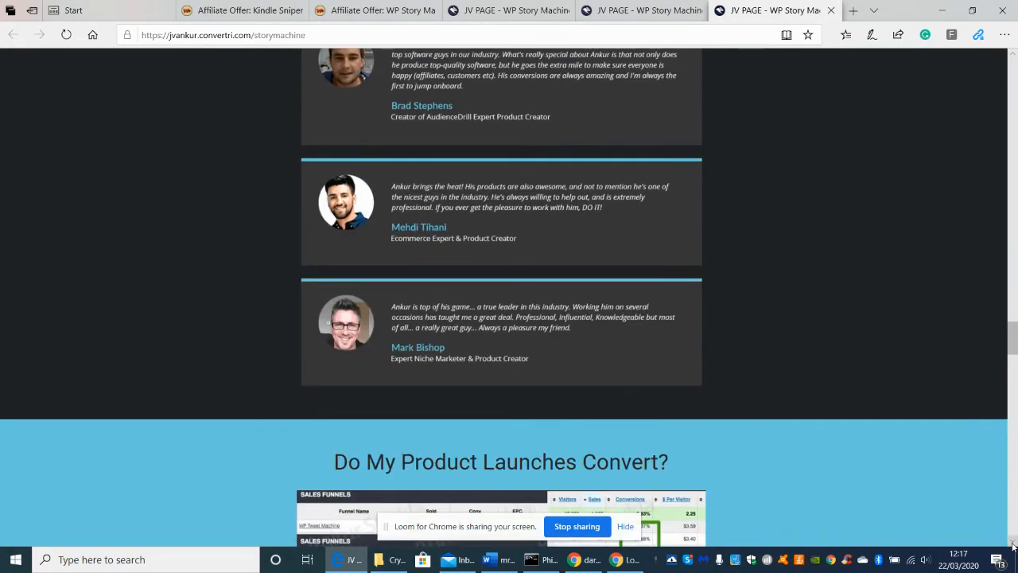
scroll(down, 3)
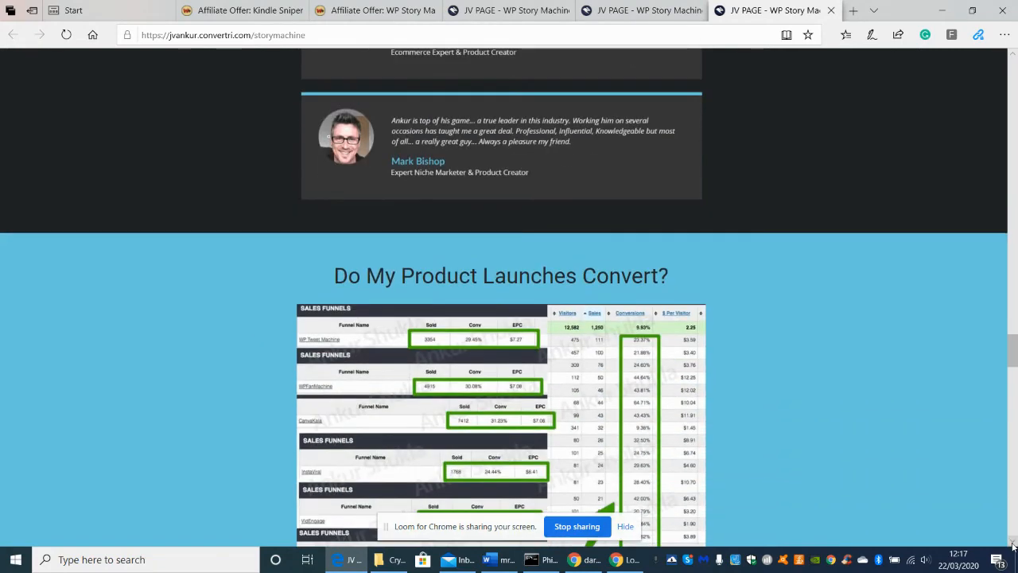
scroll(down, 3)
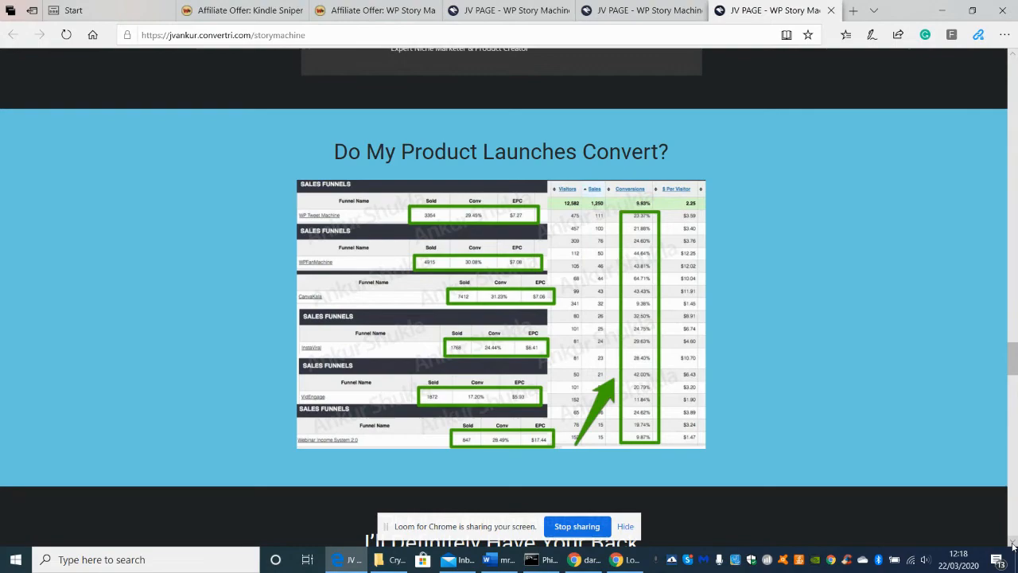
scroll(down, 3)
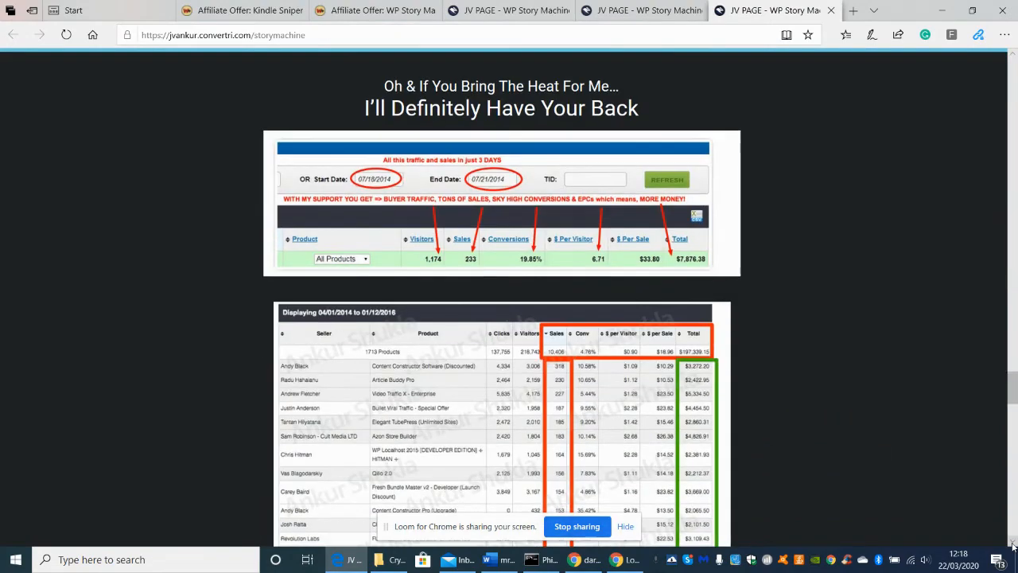
scroll(down, 3)
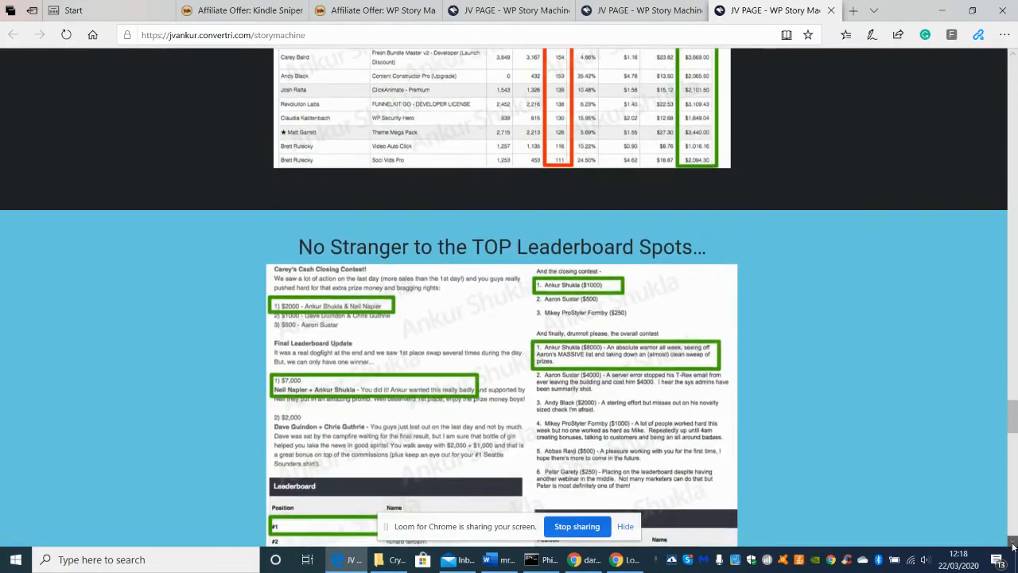
scroll(down, 3)
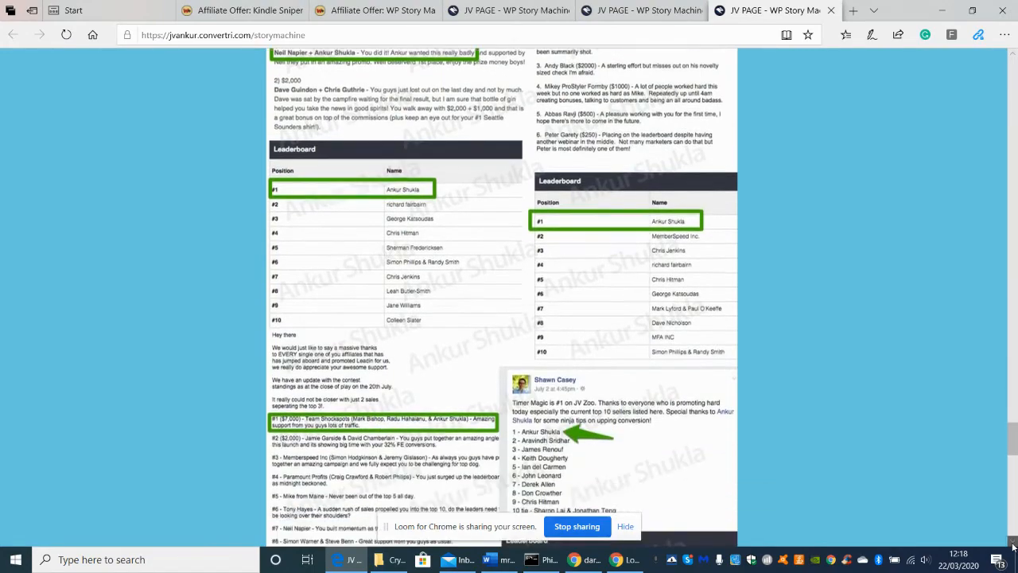
scroll(down, 3)
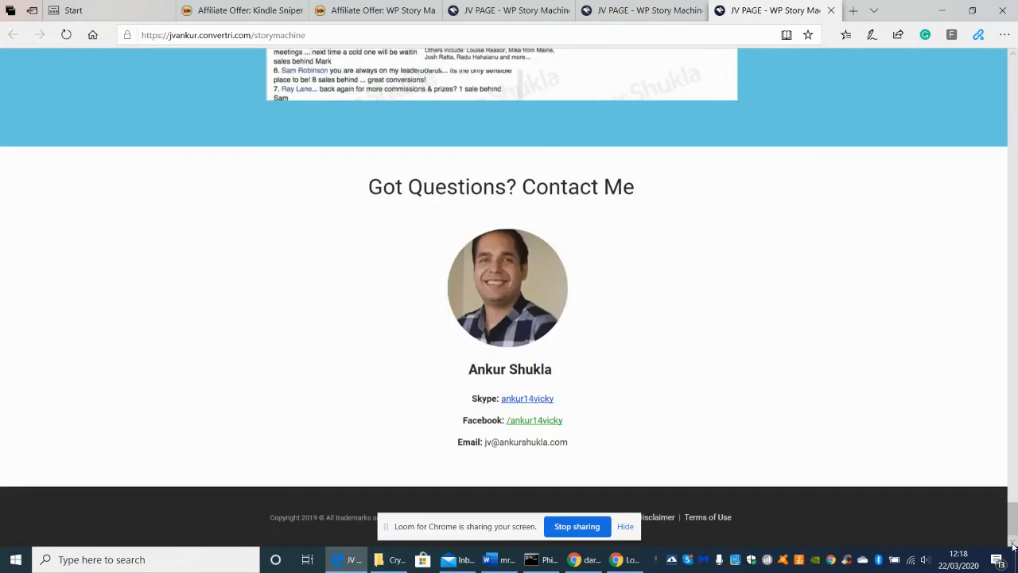
Step: Return to the page top showing the StoryMachine headline about turning blog posts into stories
scroll(down, 3)
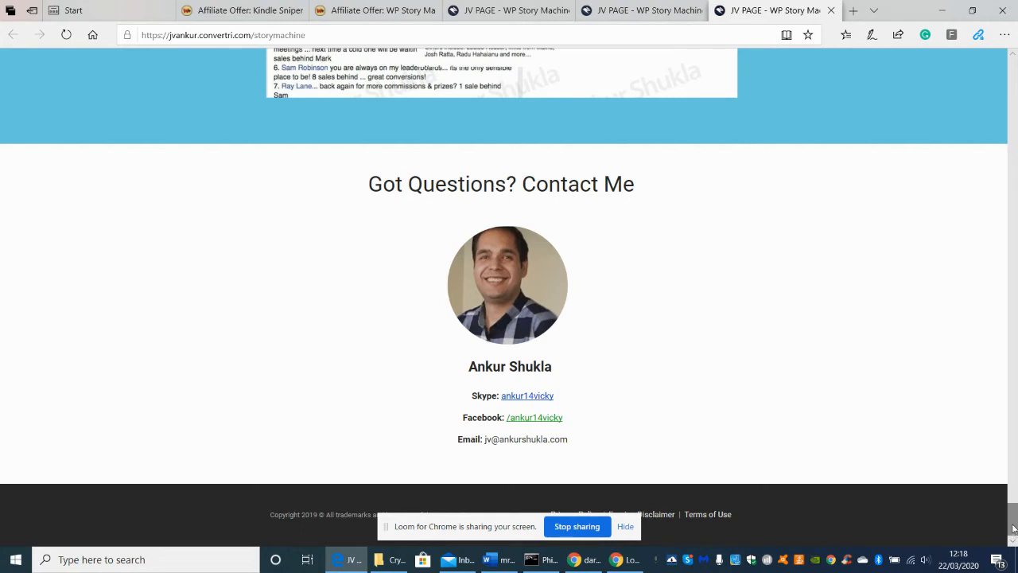
mouse_move(516, 393)
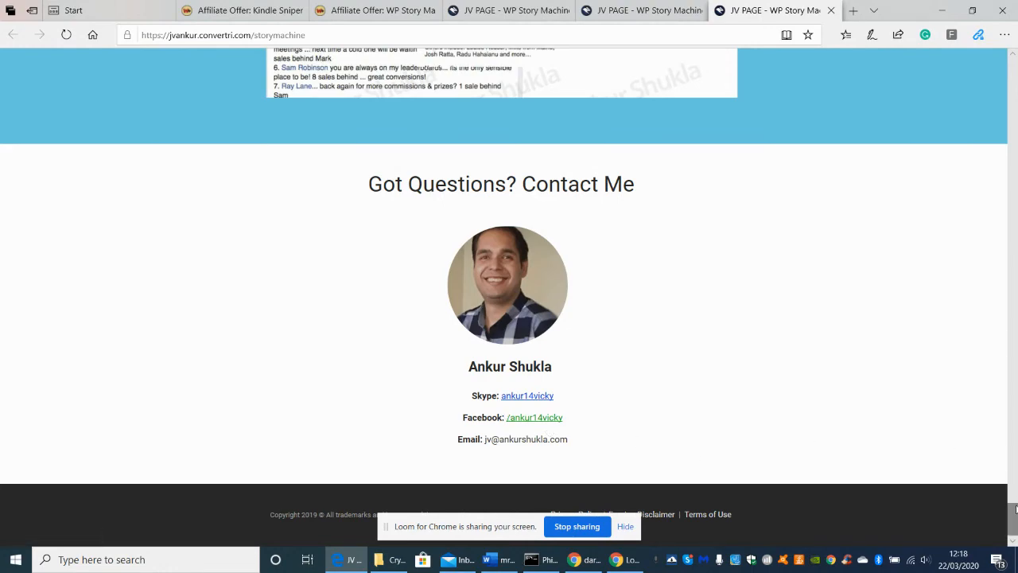
scroll(up, 3)
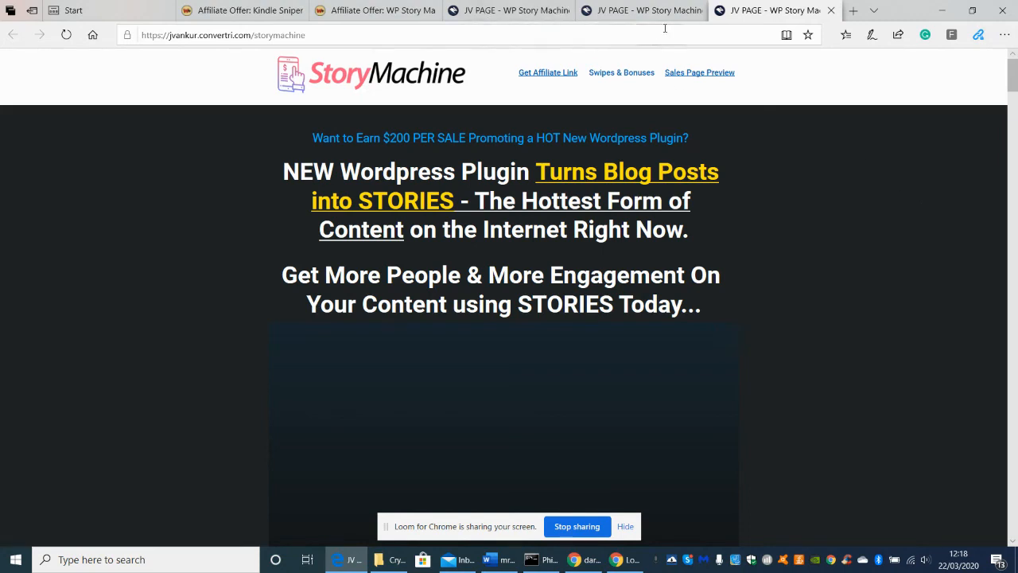
Step: Scroll down to the Launch Date 26th March 2020 at 10am EDT and the What is WP Story Machine explanation
scroll(down, 3)
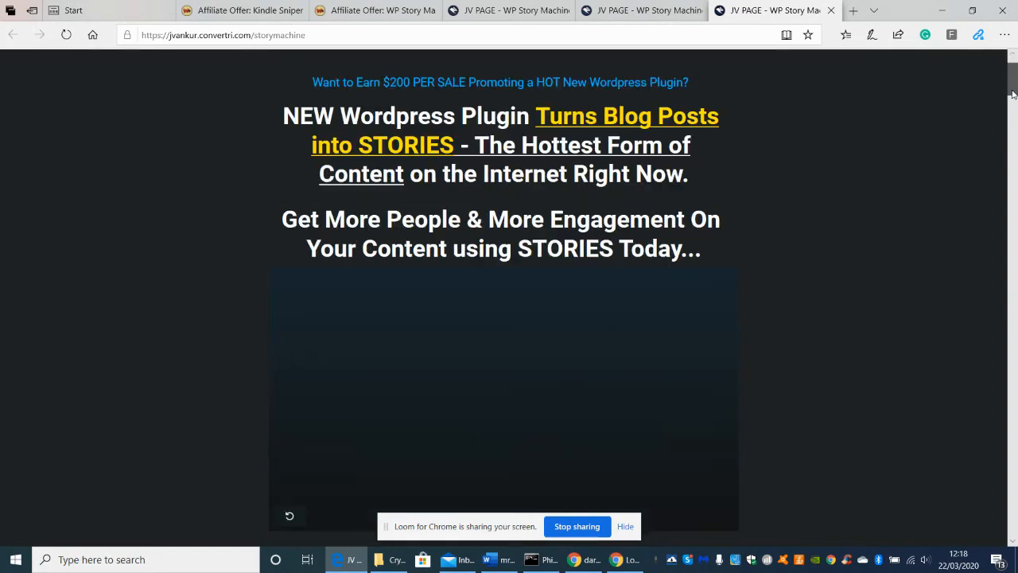
scroll(down, 3)
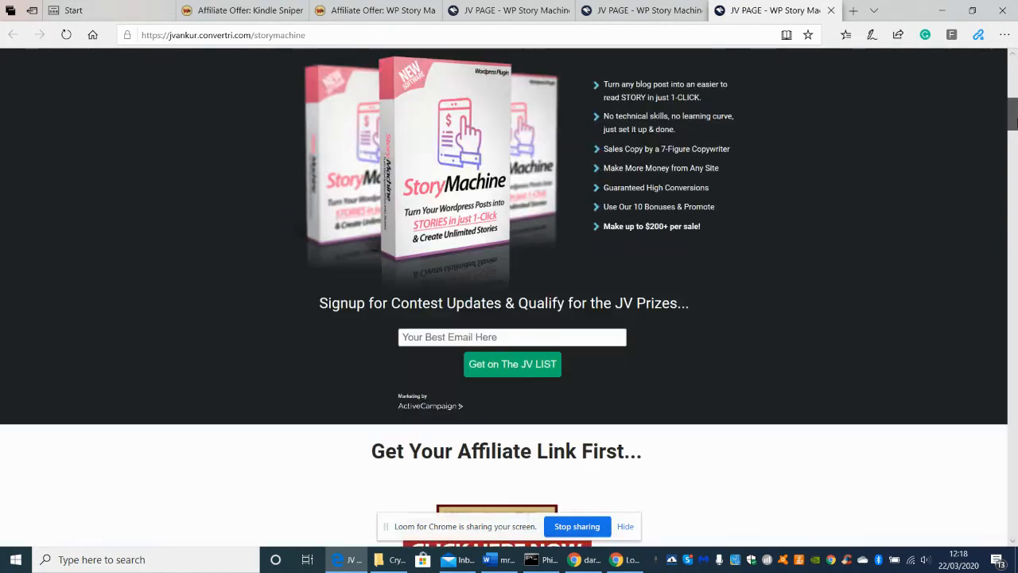
scroll(down, 3)
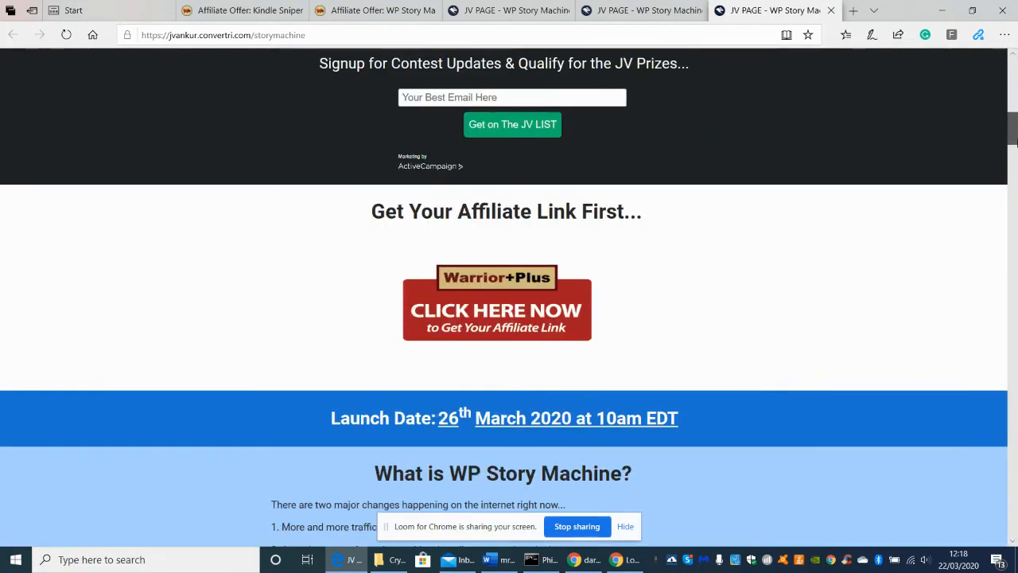
scroll(down, 3)
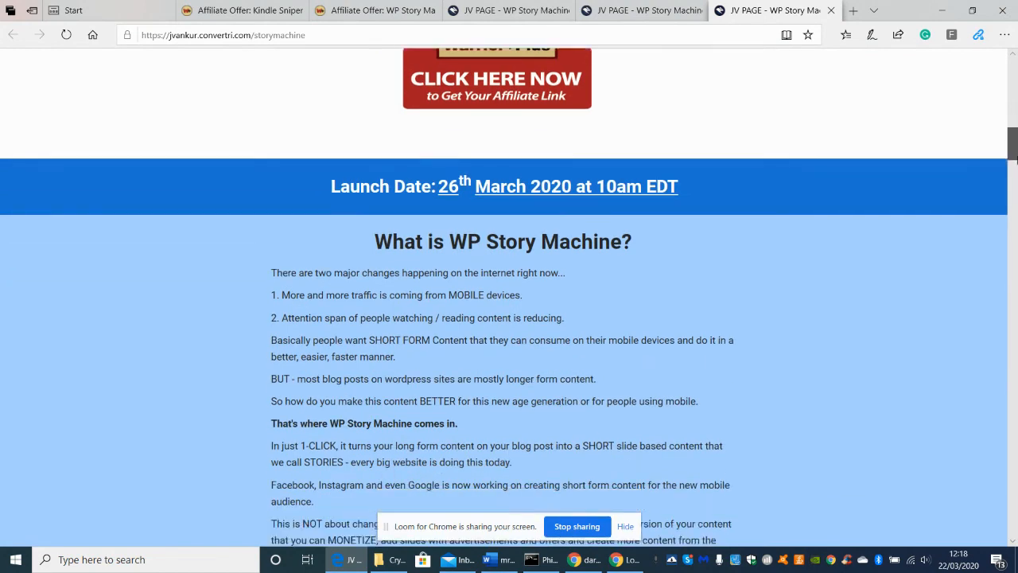
scroll(down, 3)
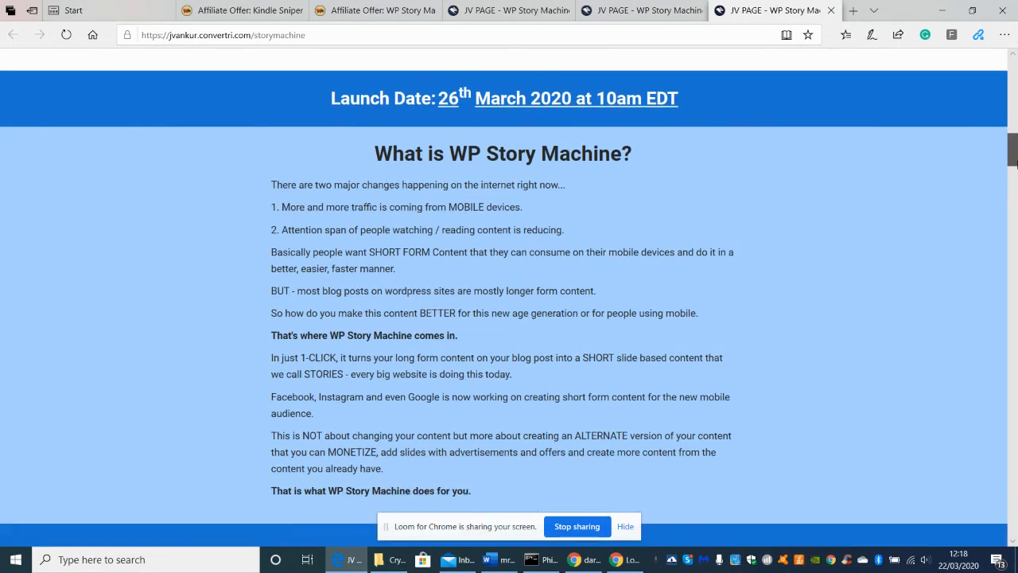
mouse_move(733, 191)
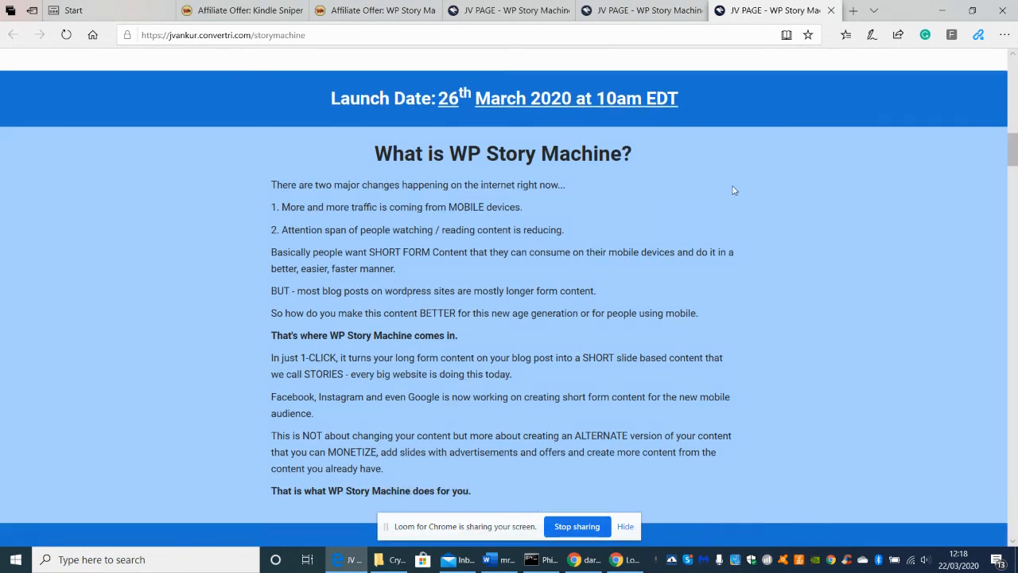
mouse_move(814, 164)
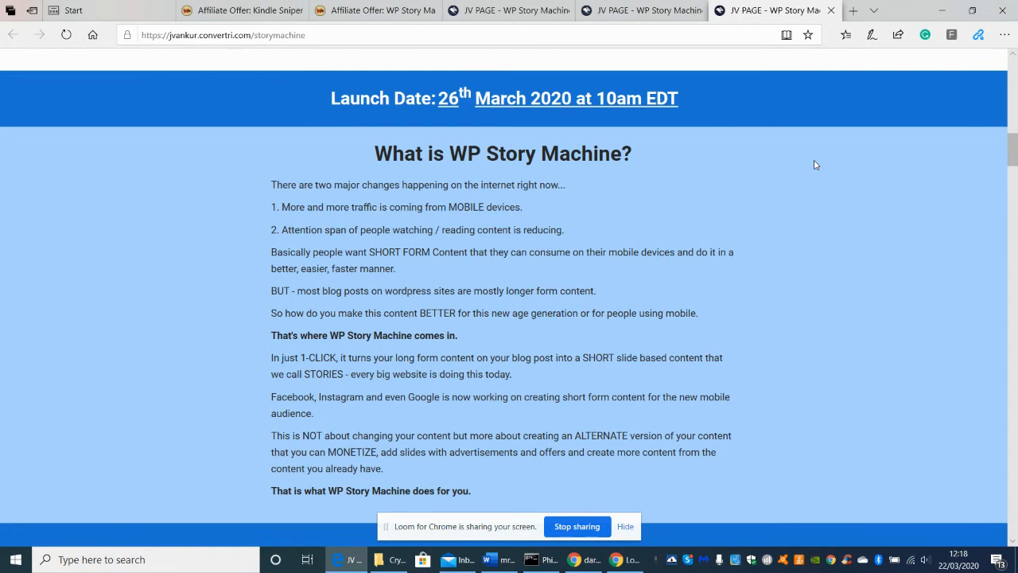
mouse_move(512, 446)
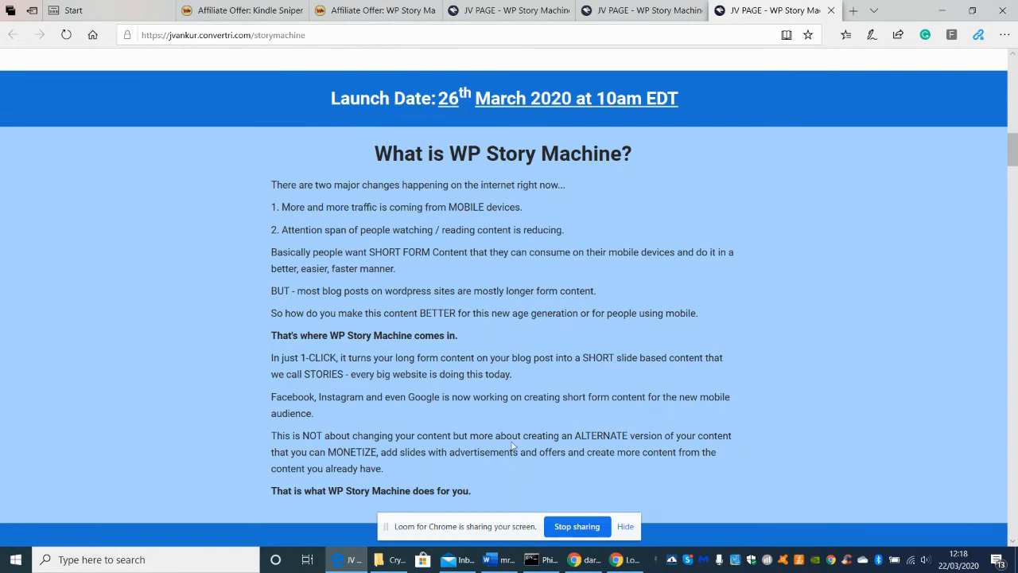